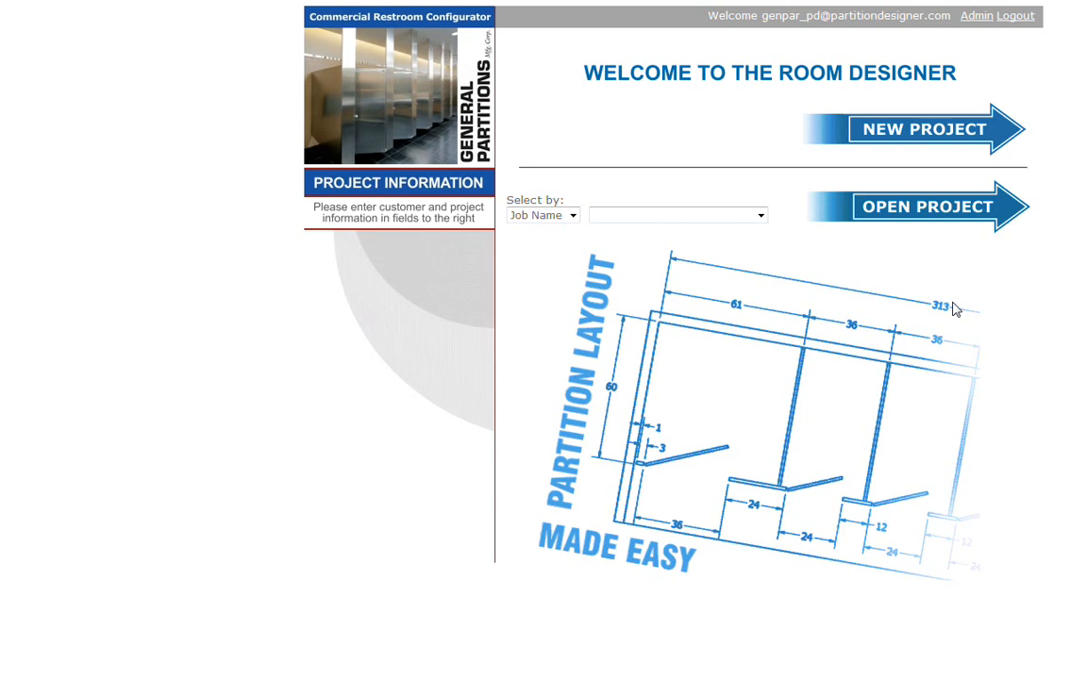
mouse_move(894, 160)
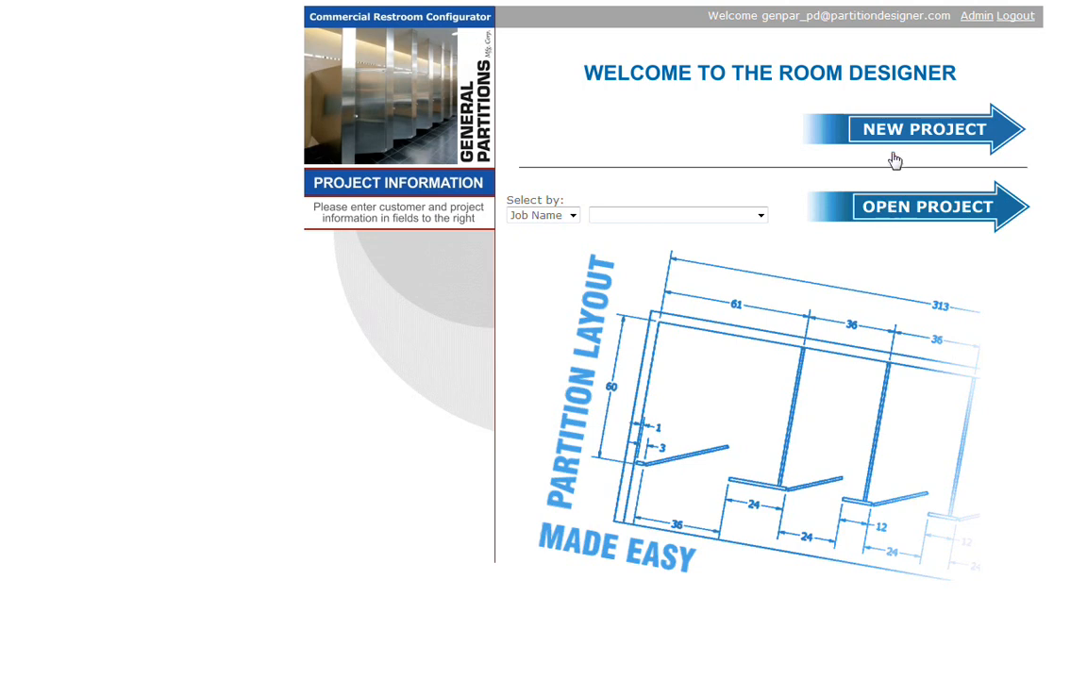
mouse_move(894, 217)
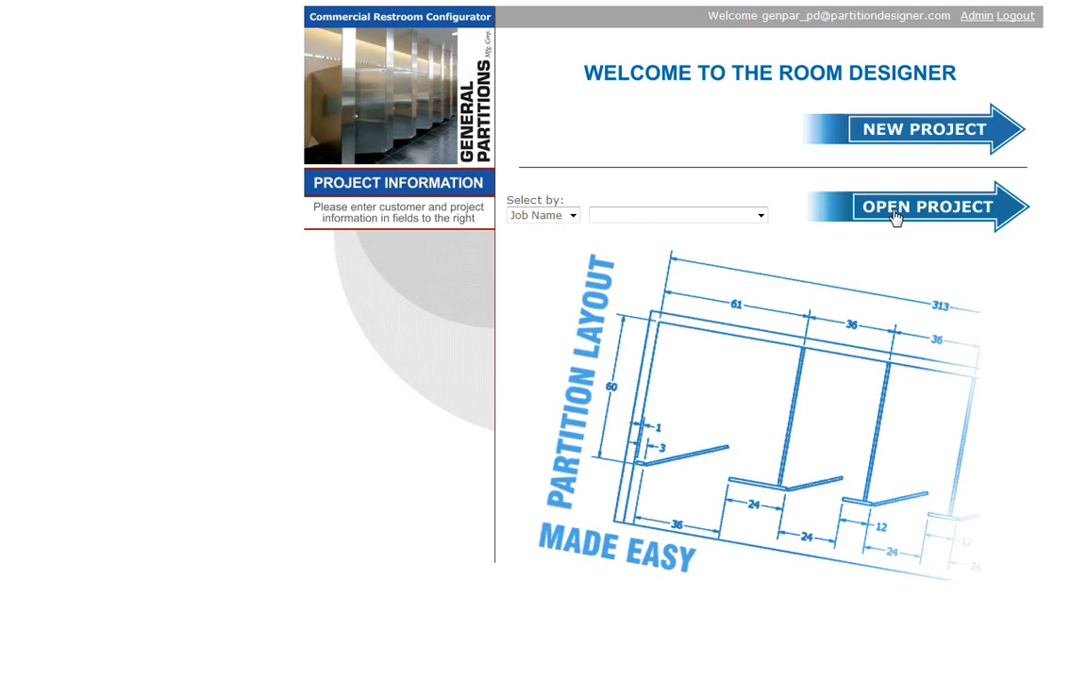
- Request a new restroom project with the NEW PROJECT arrow
left_click(916, 129)
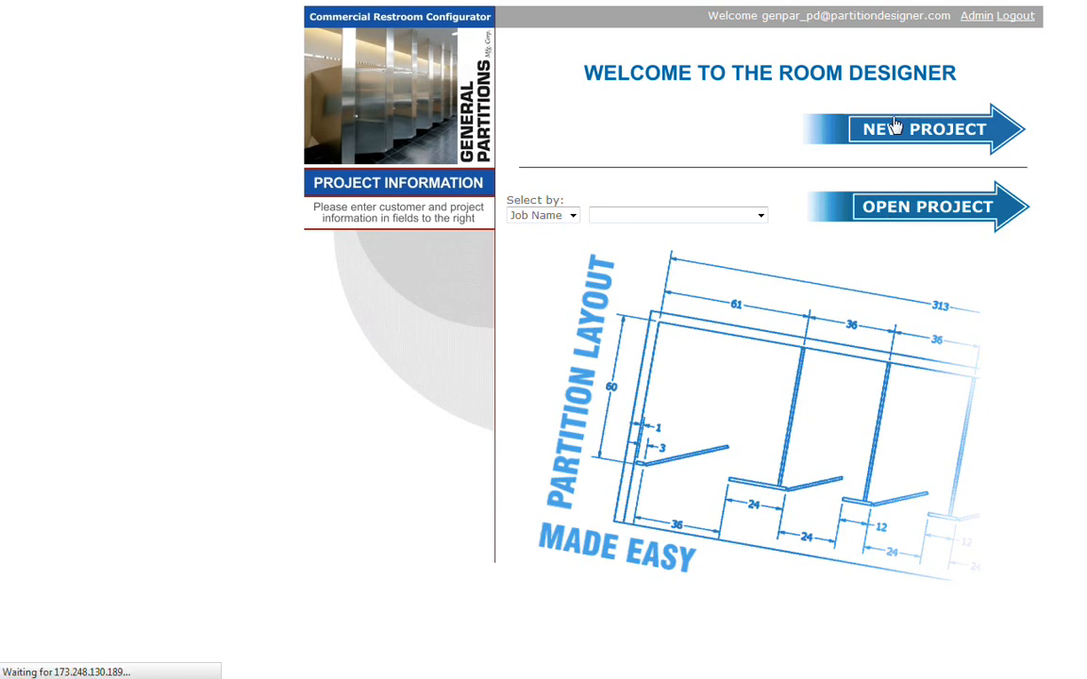
- Enter job name 03_training and order 56134, and pick customer Marion Public Schools
left_click(919, 130)
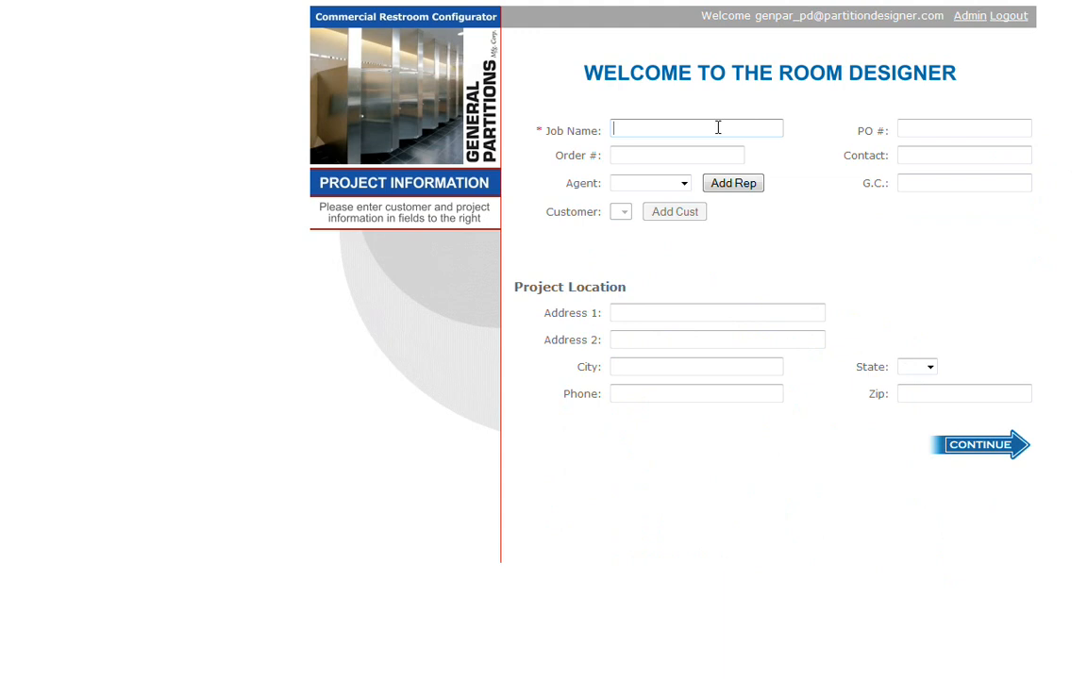
type("03_training")
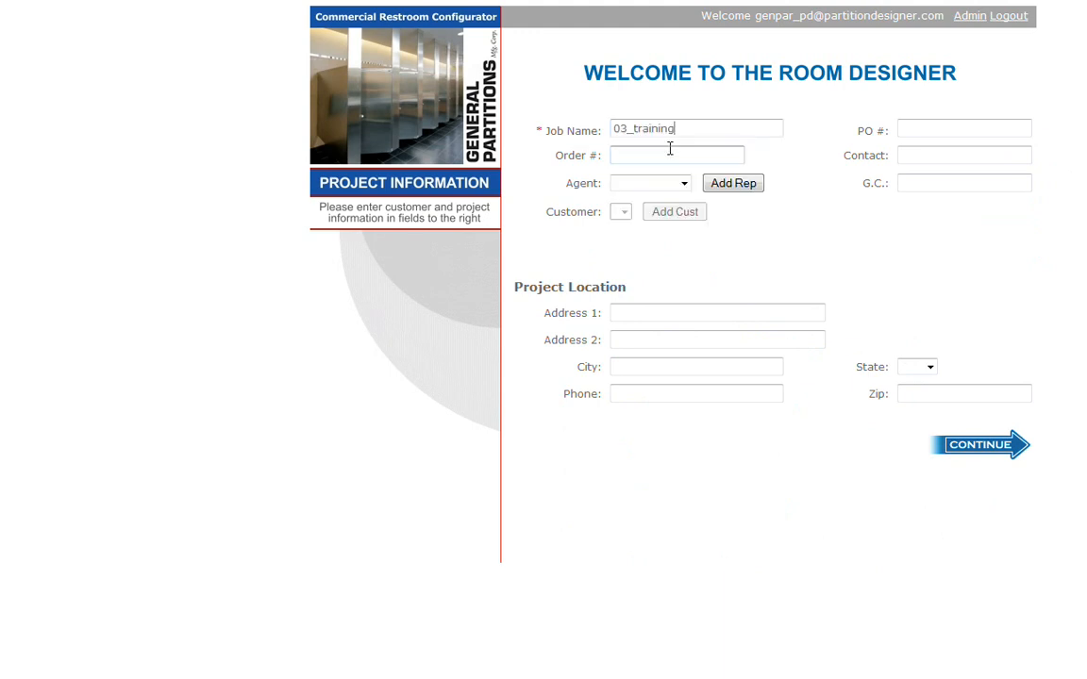
type("56134")
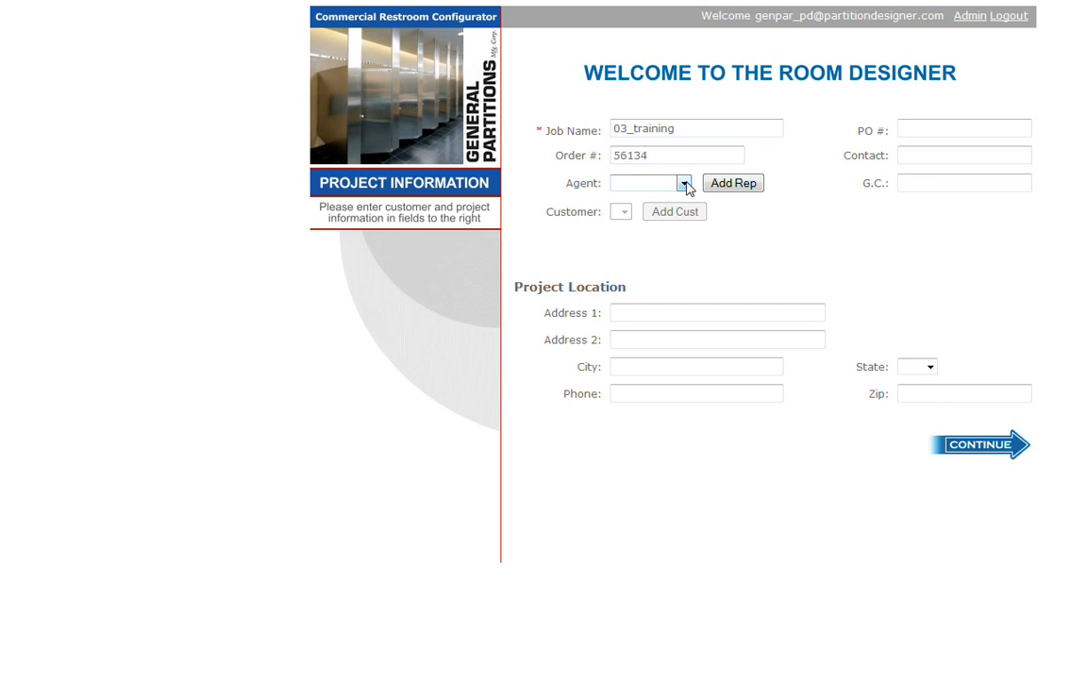
mouse_move(682, 193)
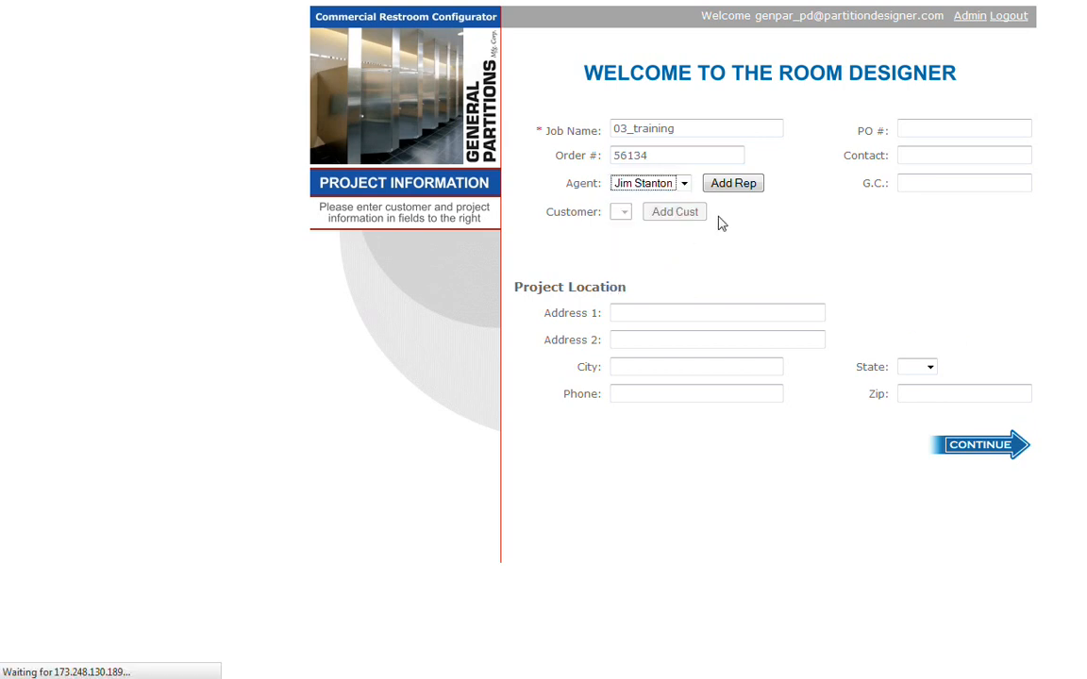
left_click(622, 212)
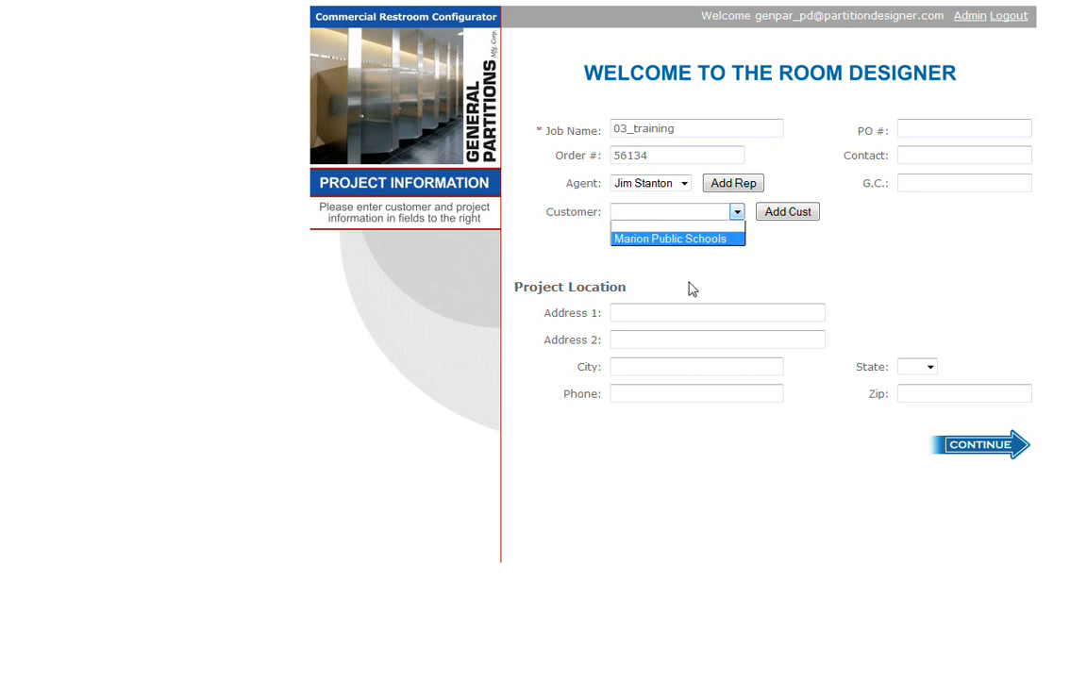
left_click(671, 238)
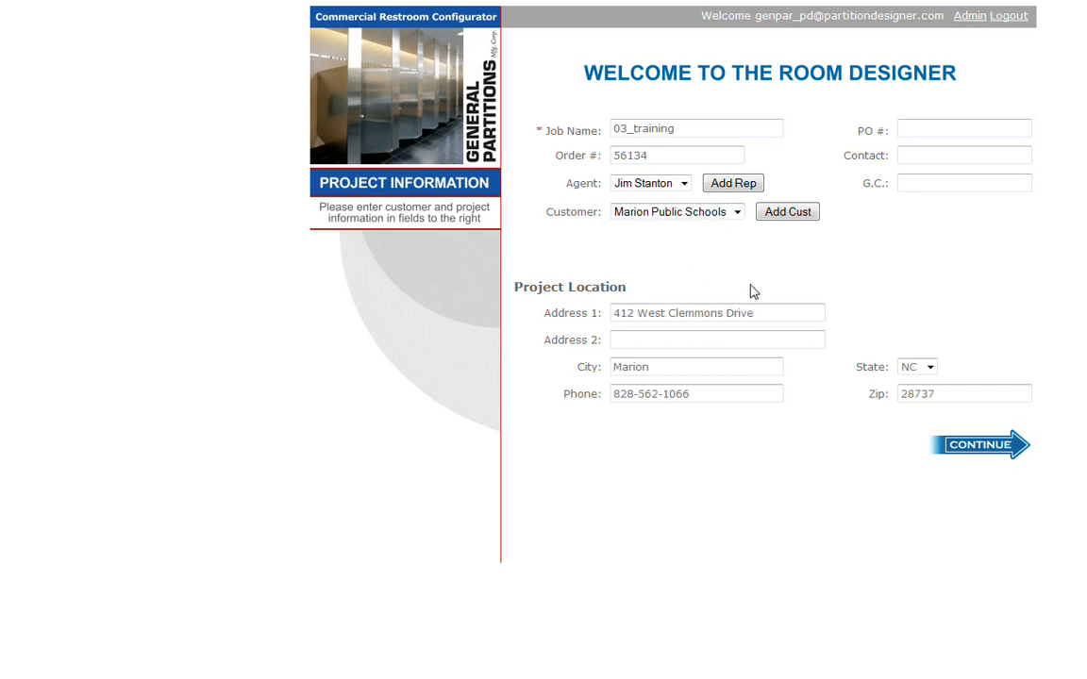
left_click(964, 129)
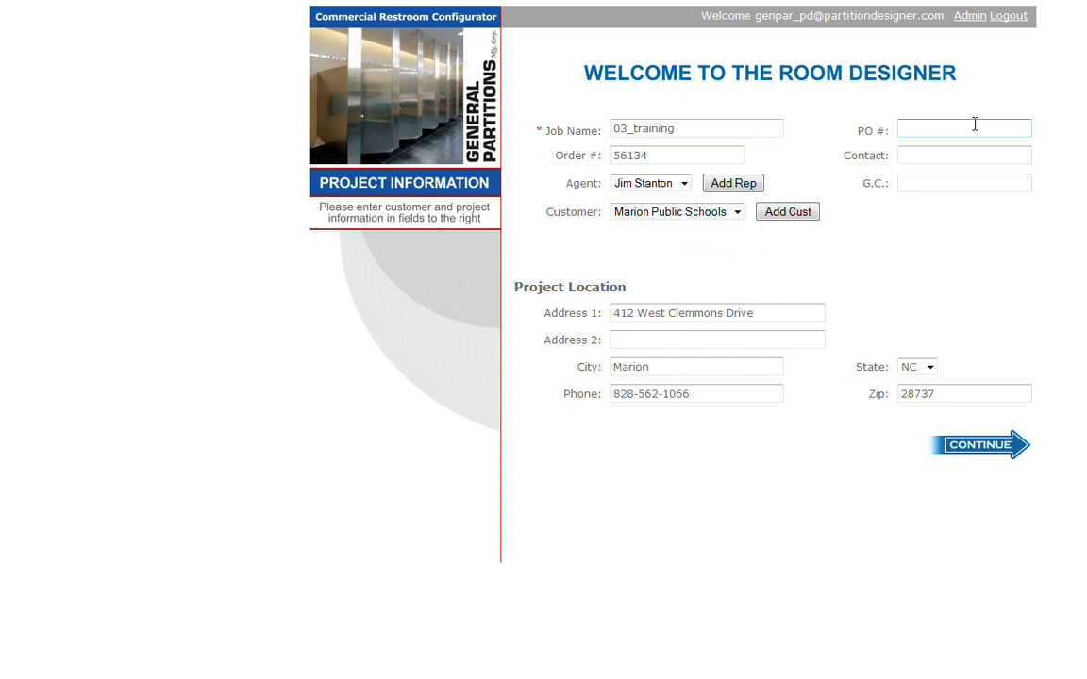
type("05623")
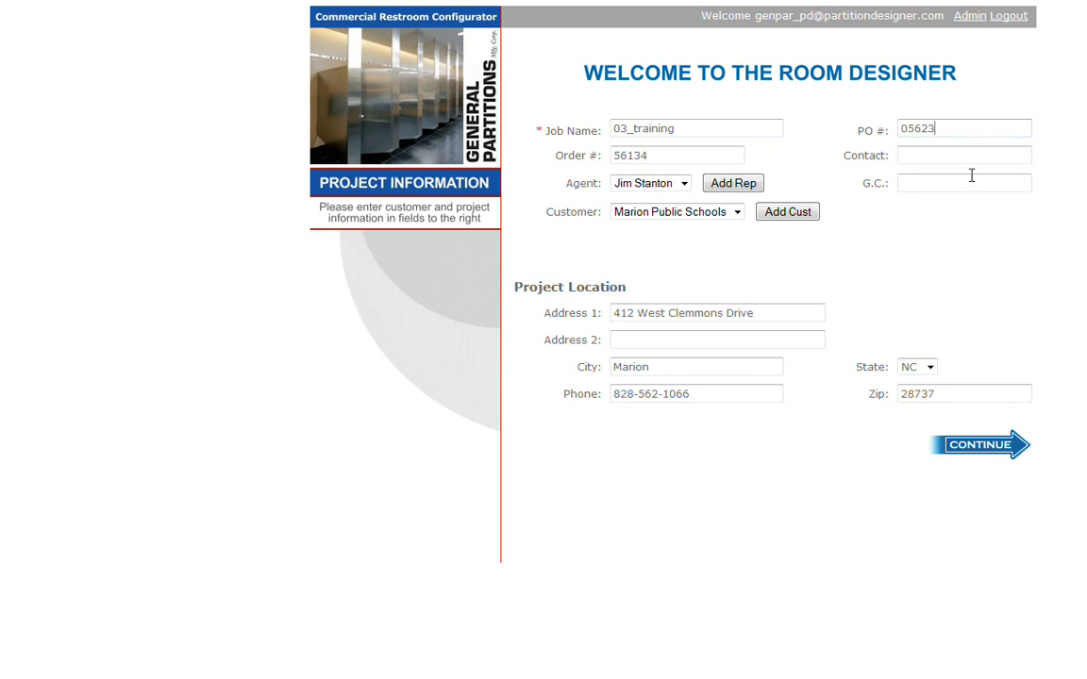
left_click(964, 155)
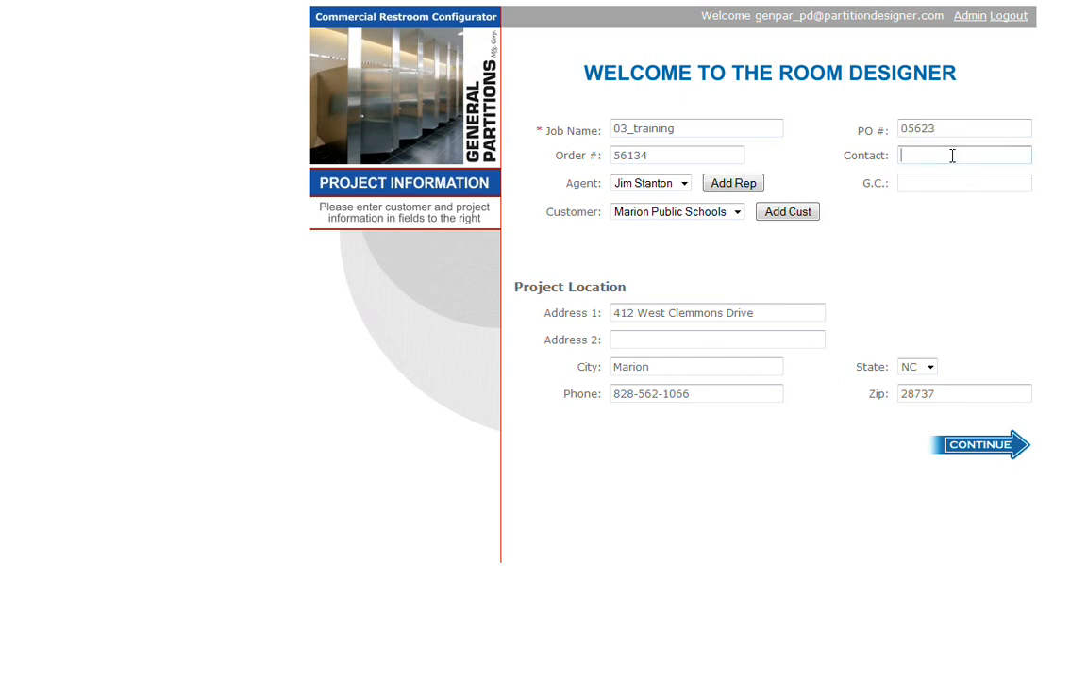
type("Jim Sapienza")
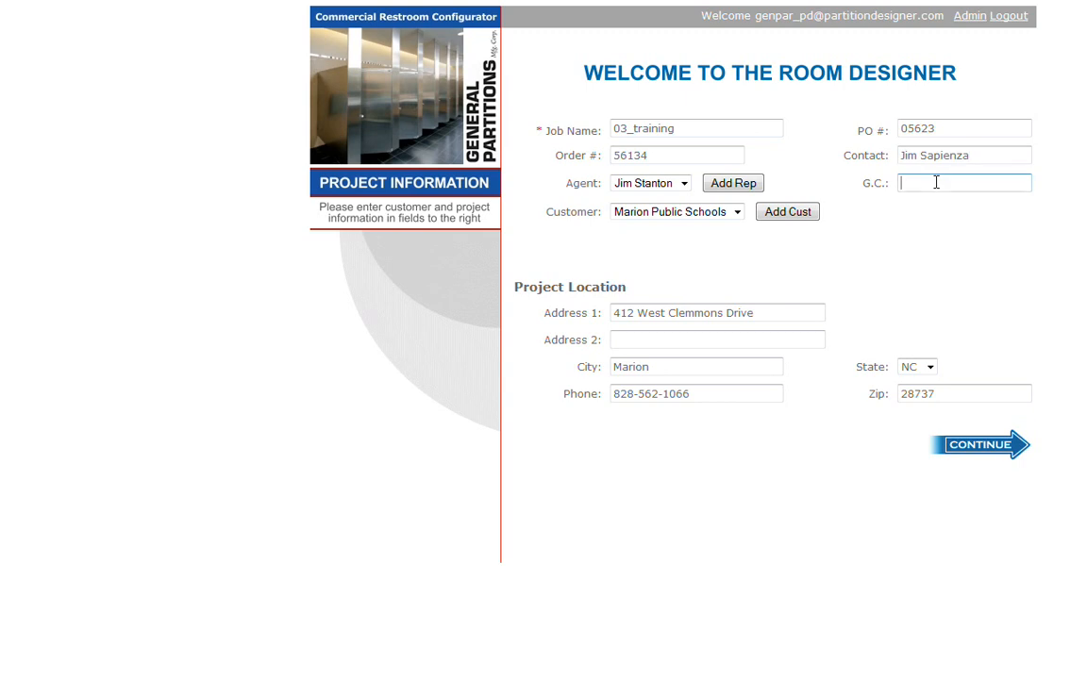
type("s")
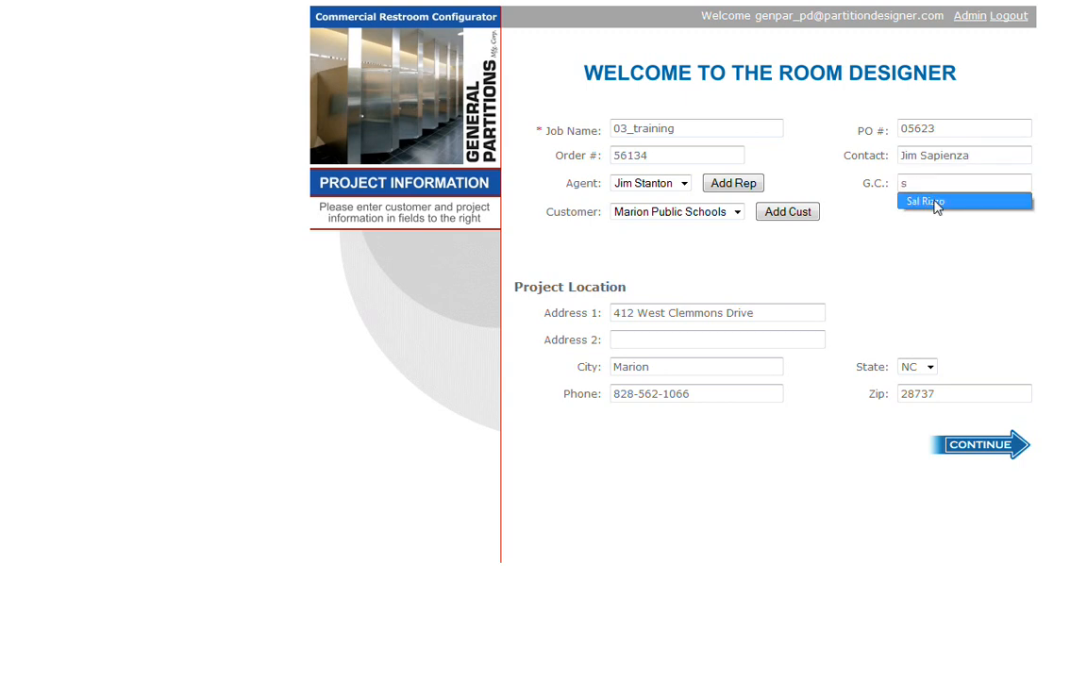
left_click(925, 202)
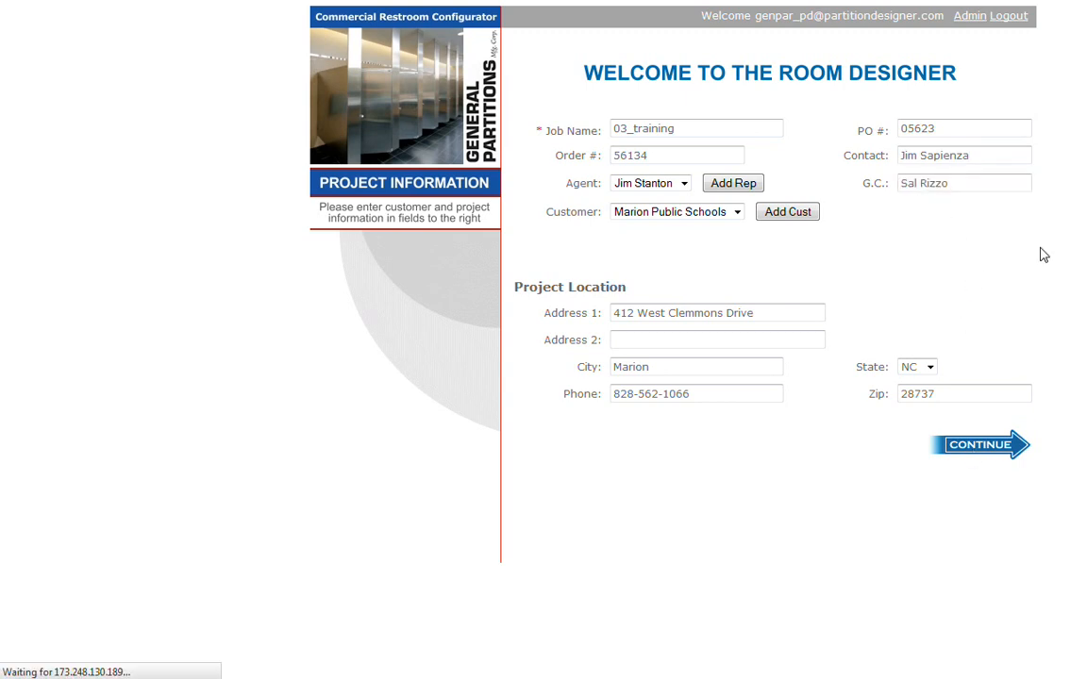
- Save the project details and name the room Men-1
left_click(979, 445)
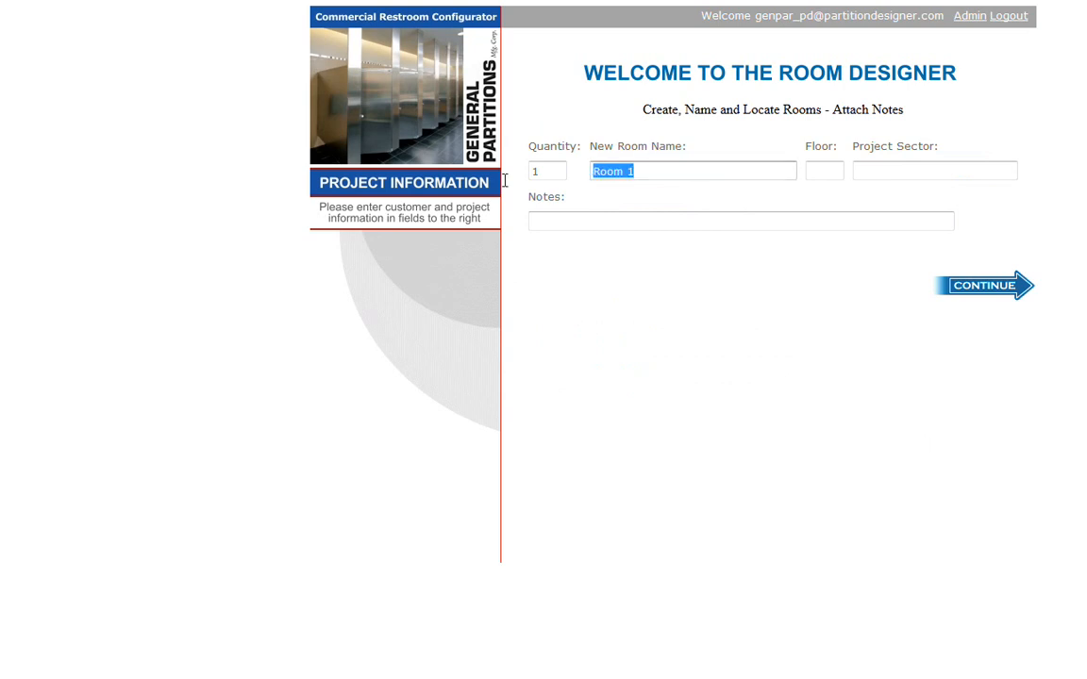
type("Men-1")
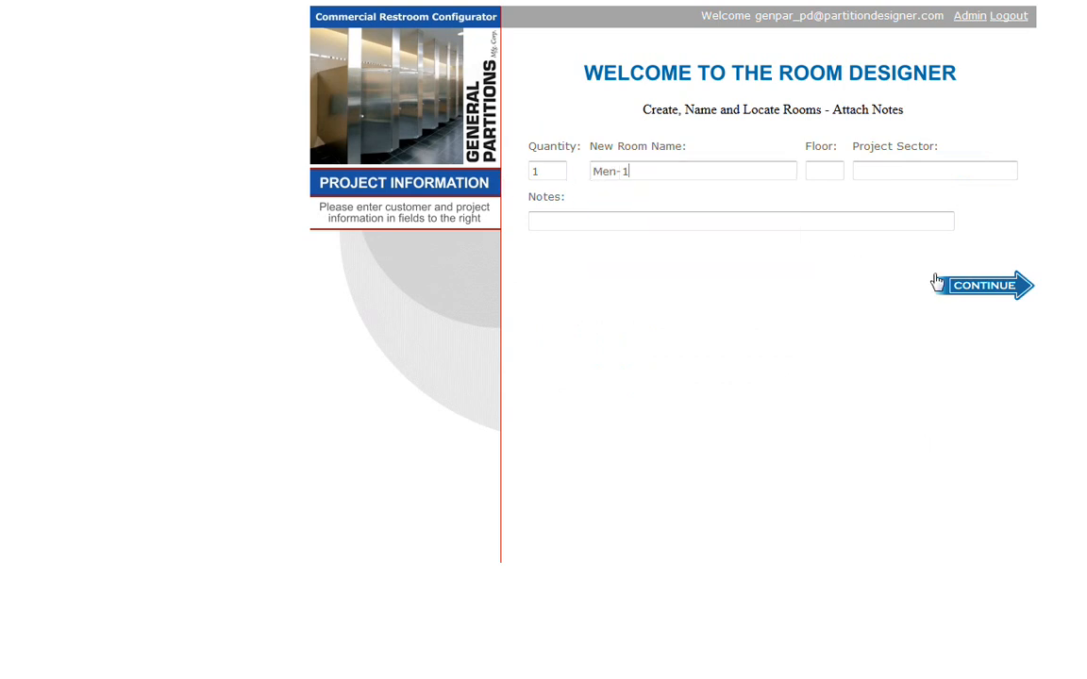
left_click(983, 285)
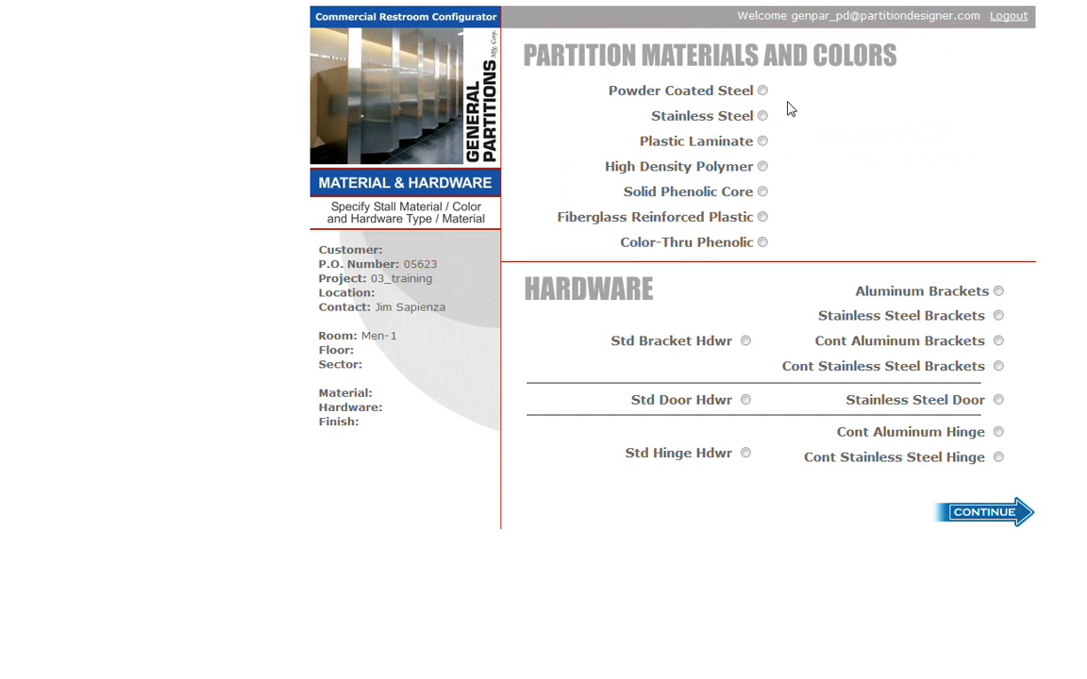
- Choose powder-coated steel in Terra Cotta with standard hardware
left_click(767, 91)
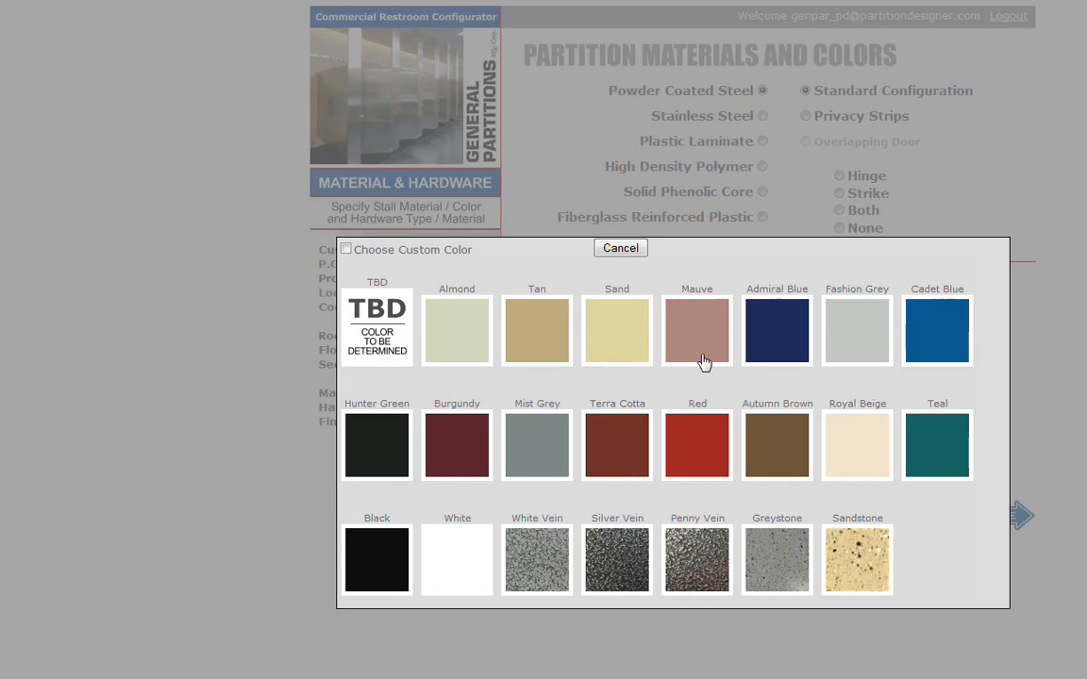
left_click(616, 445)
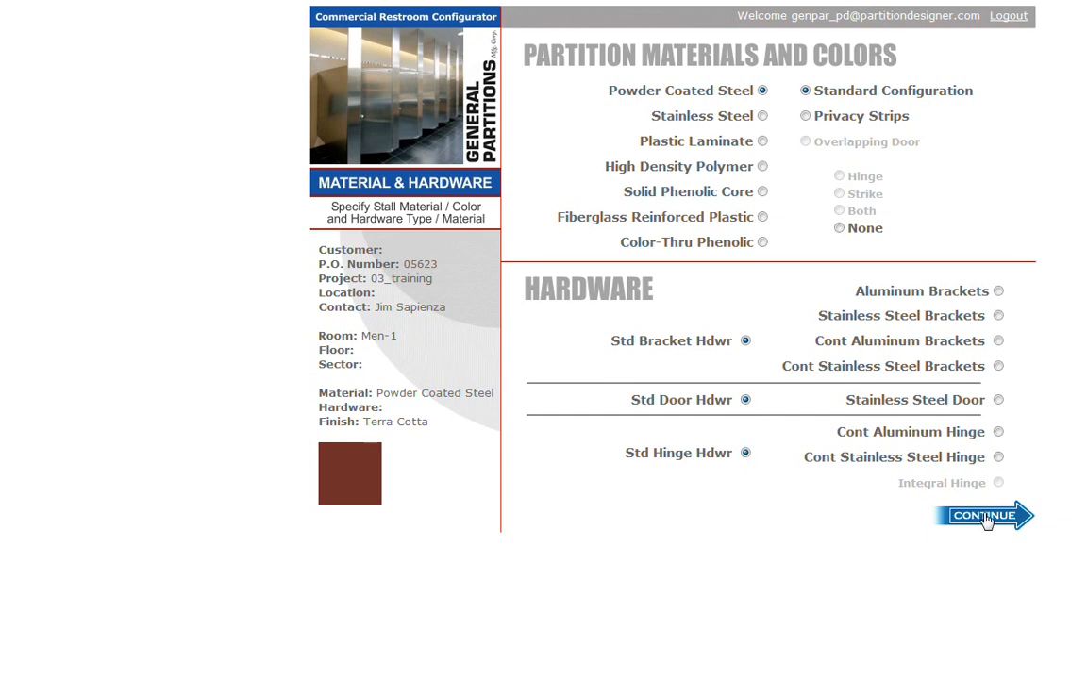
left_click(981, 516)
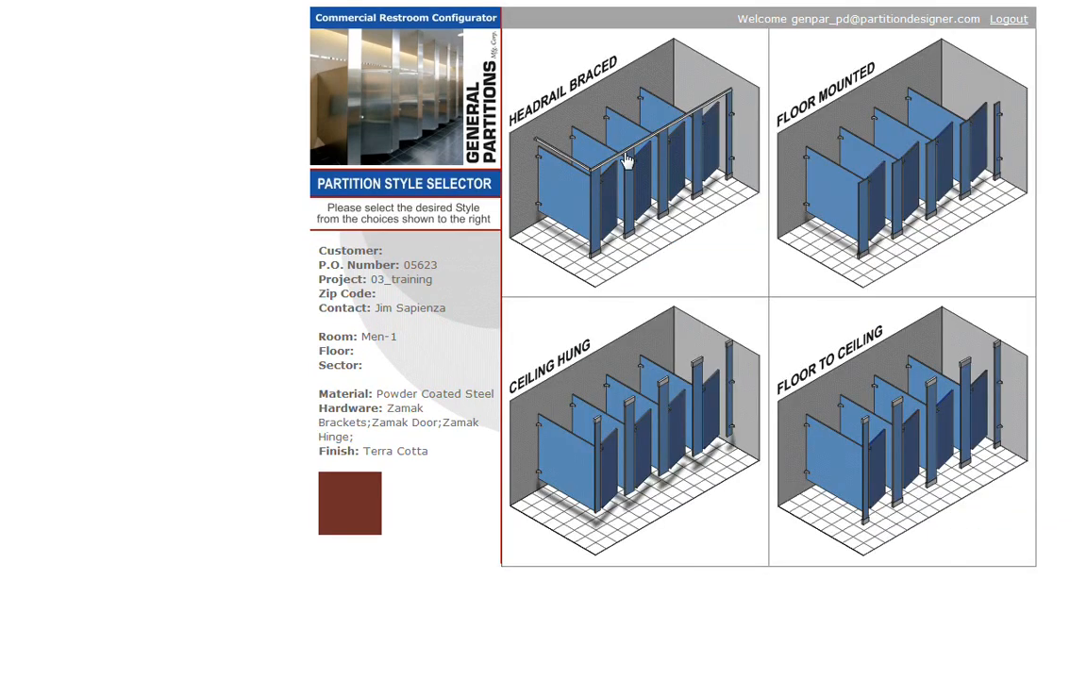
- Choose headrail-braced style HB and the Between Walls layout family
left_click(626, 158)
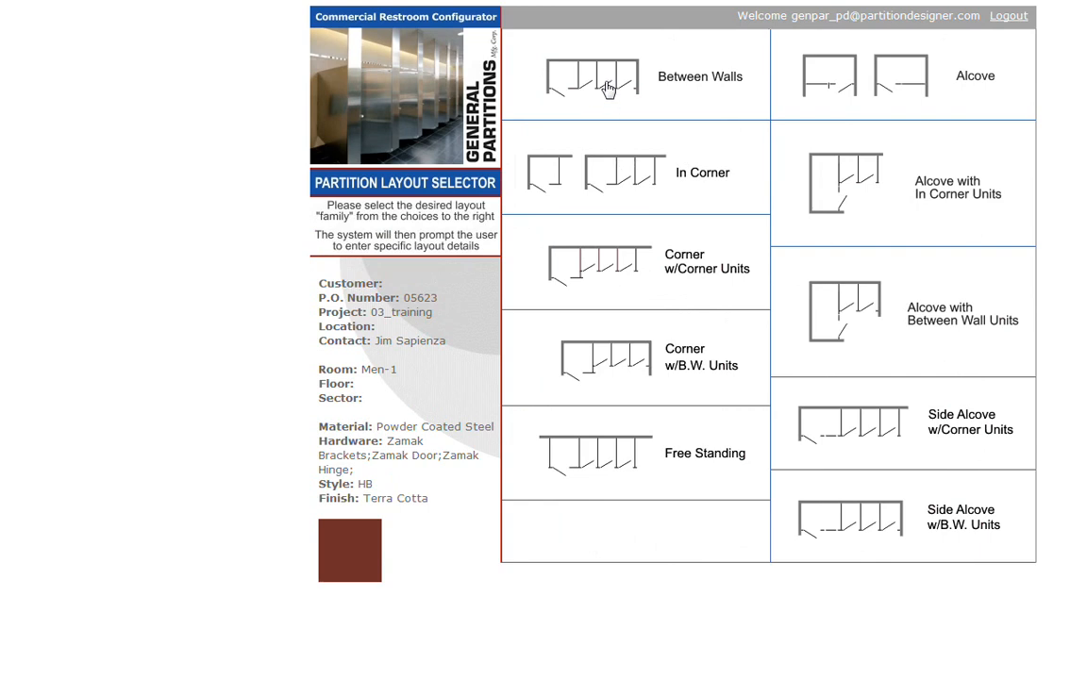
mouse_move(644, 162)
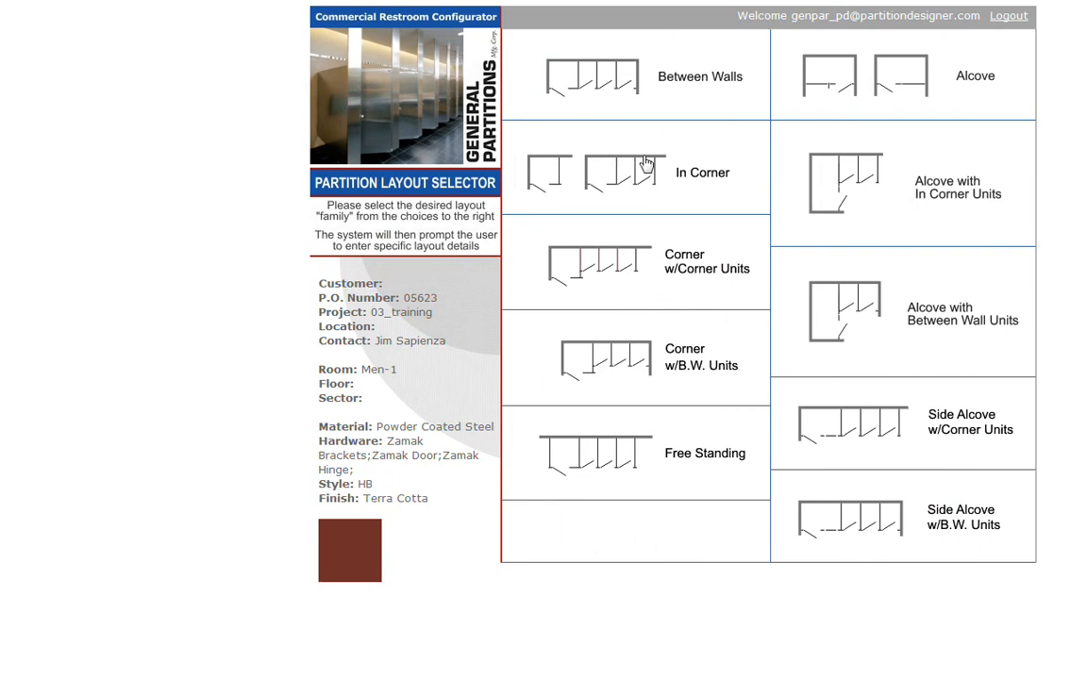
mouse_move(620, 236)
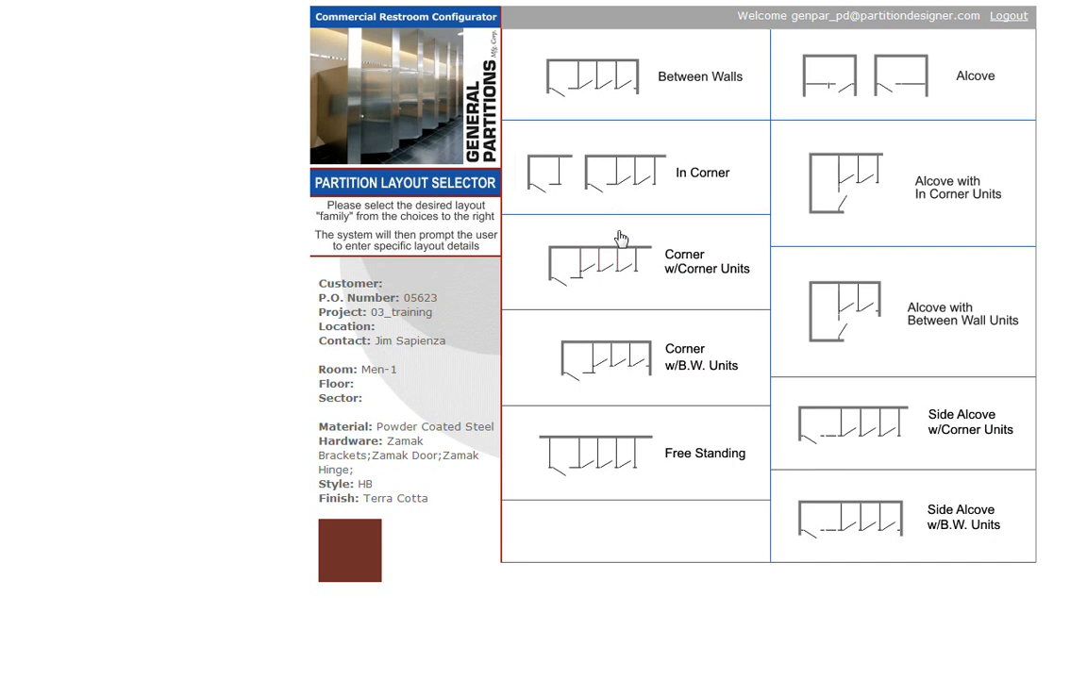
mouse_move(675, 283)
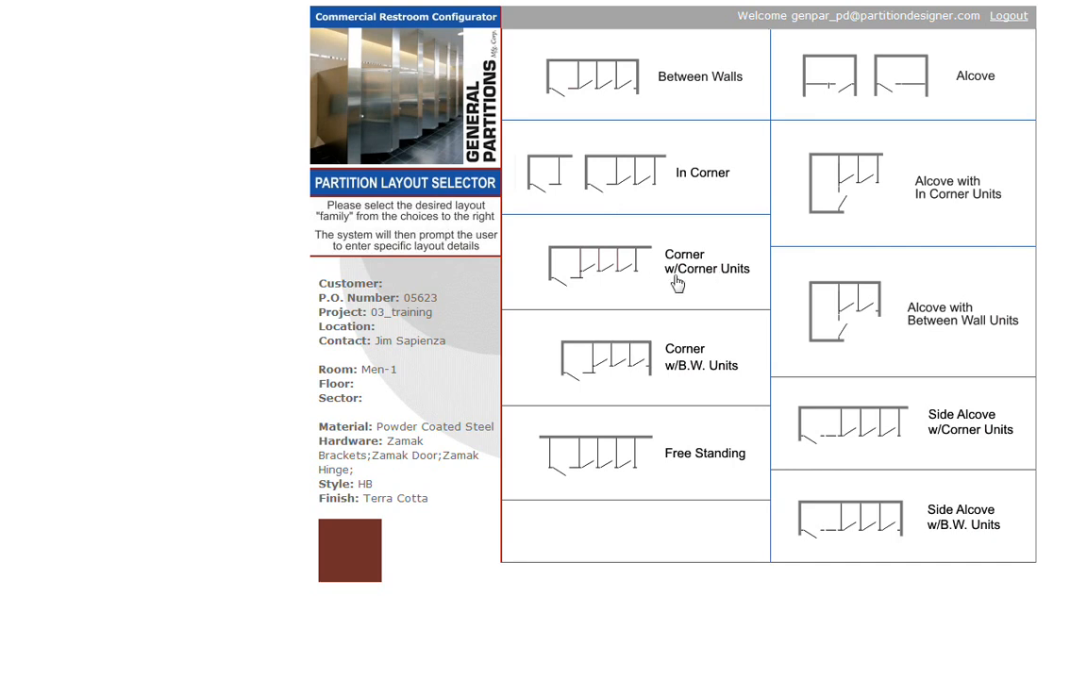
mouse_move(589, 286)
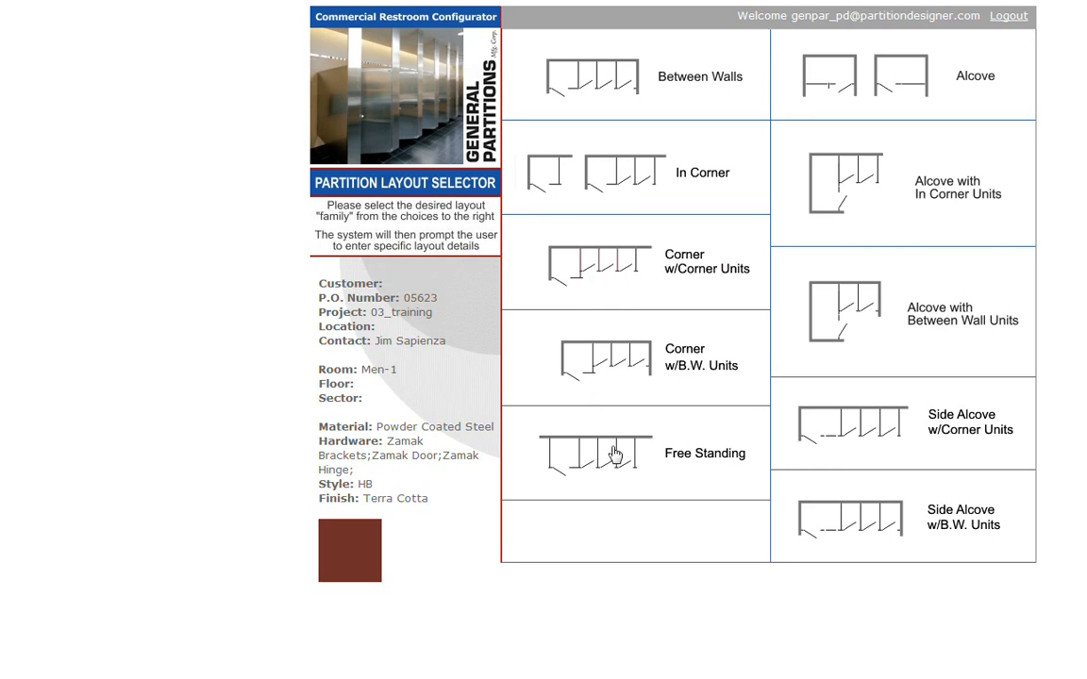
mouse_move(927, 149)
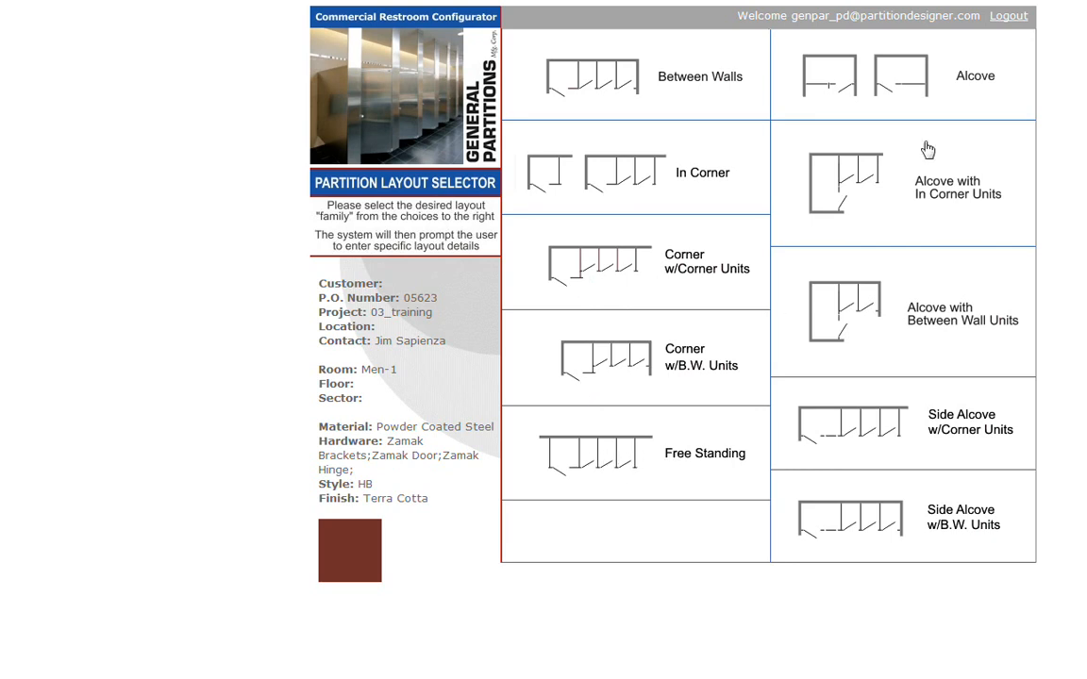
mouse_move(853, 312)
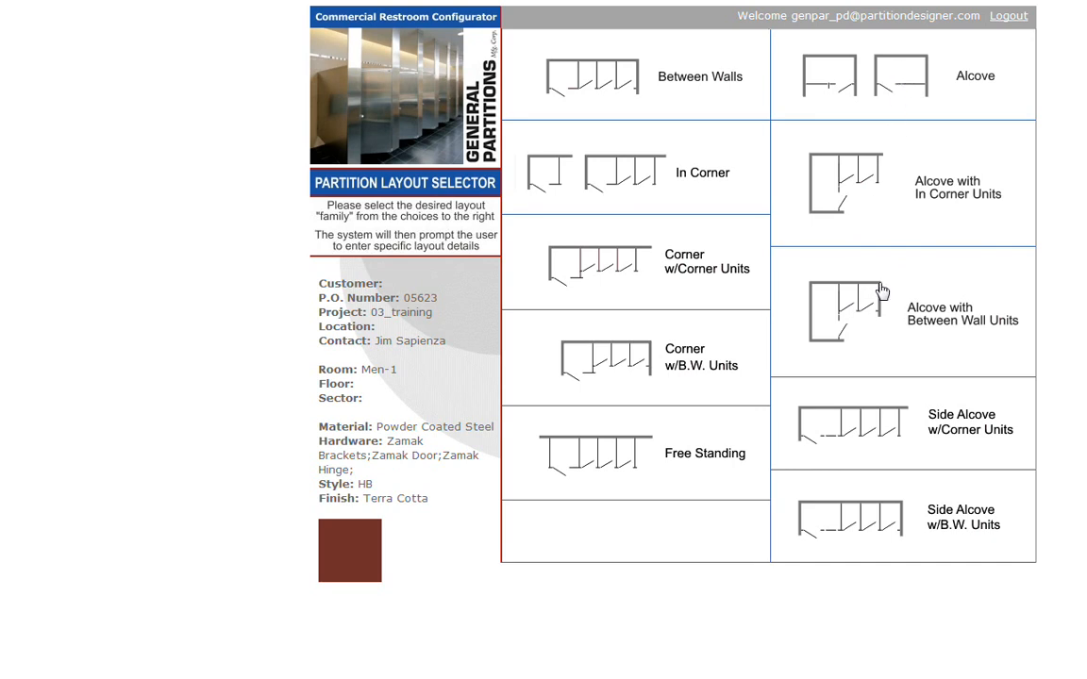
mouse_move(826, 440)
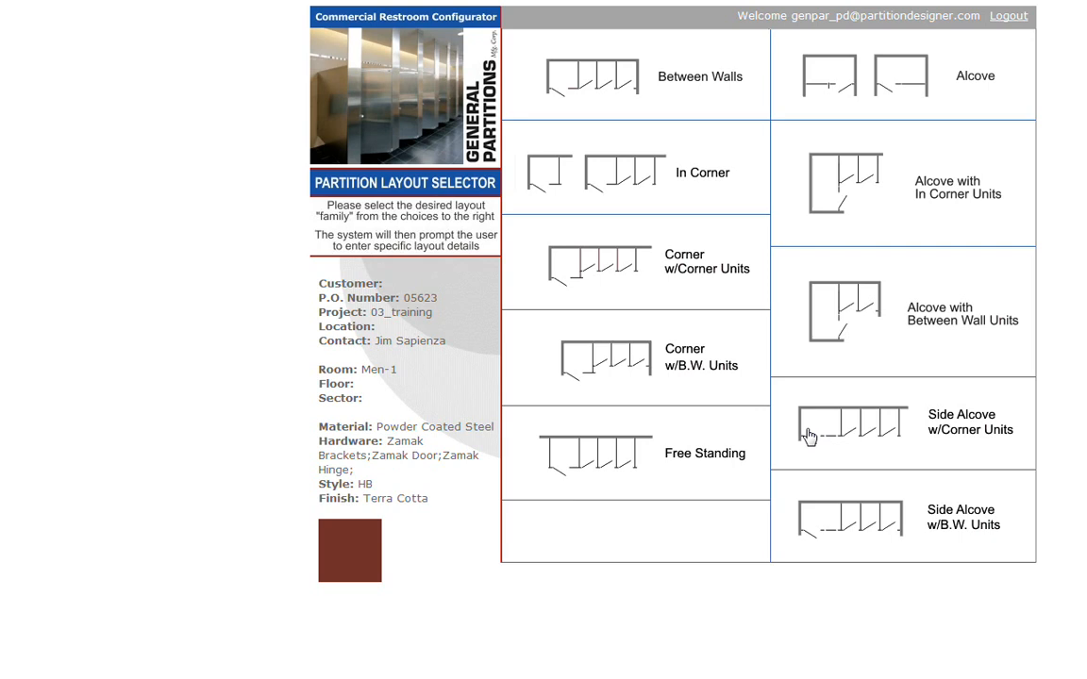
mouse_move(851, 443)
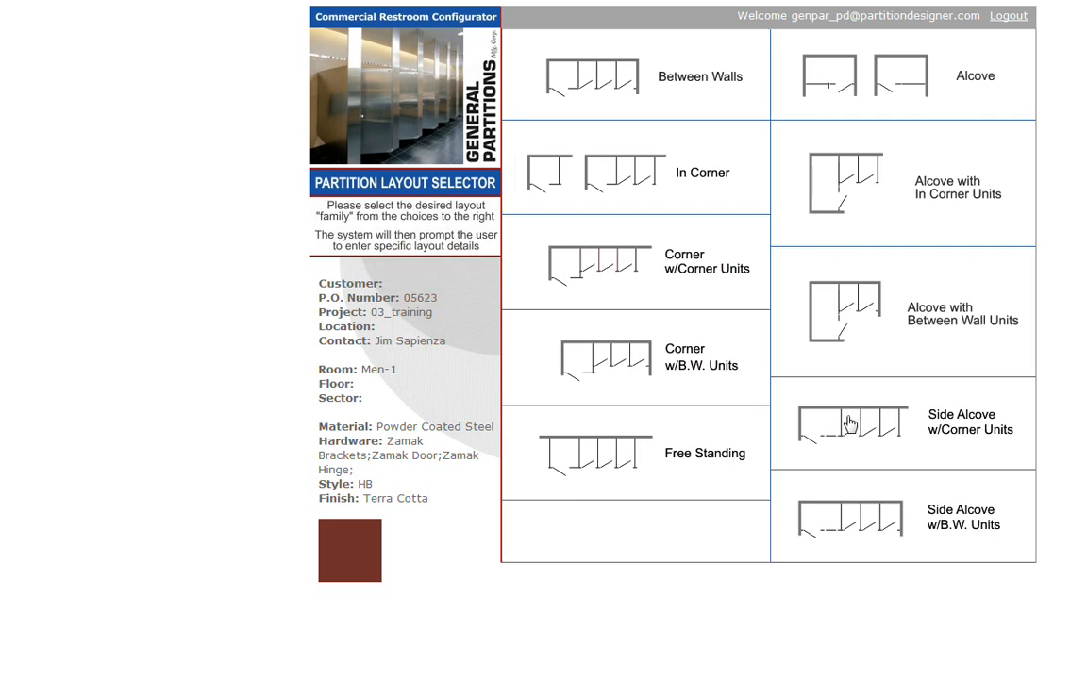
left_click(591, 76)
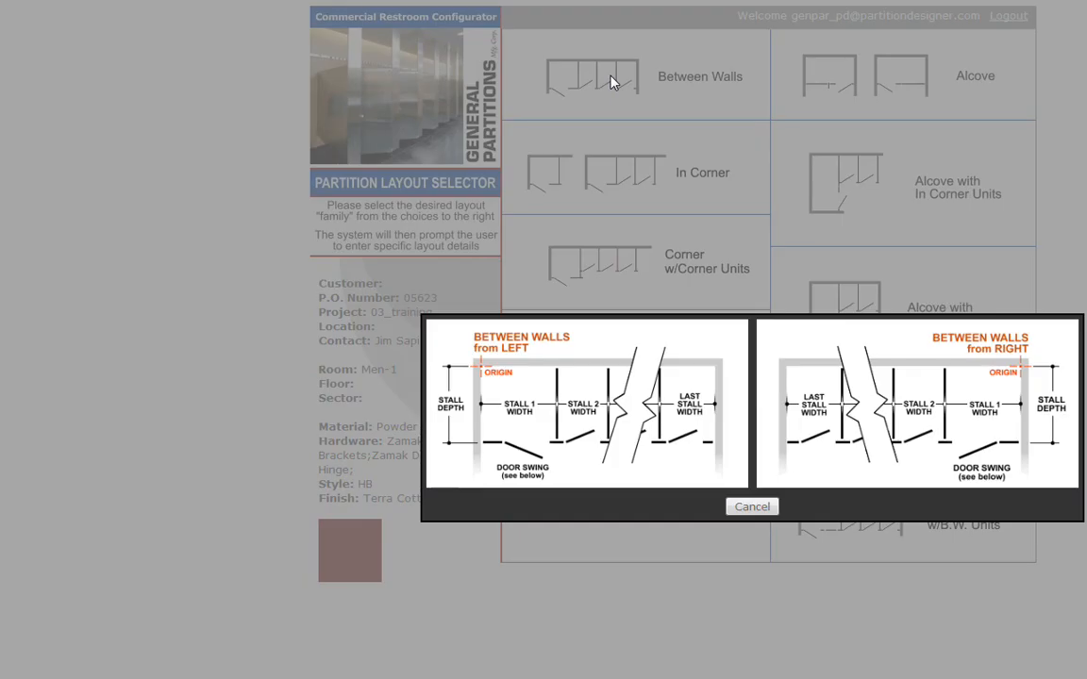
- Lay out 4 stalls from the right, 168.5 between walls, 60 deep
left_click(915, 406)
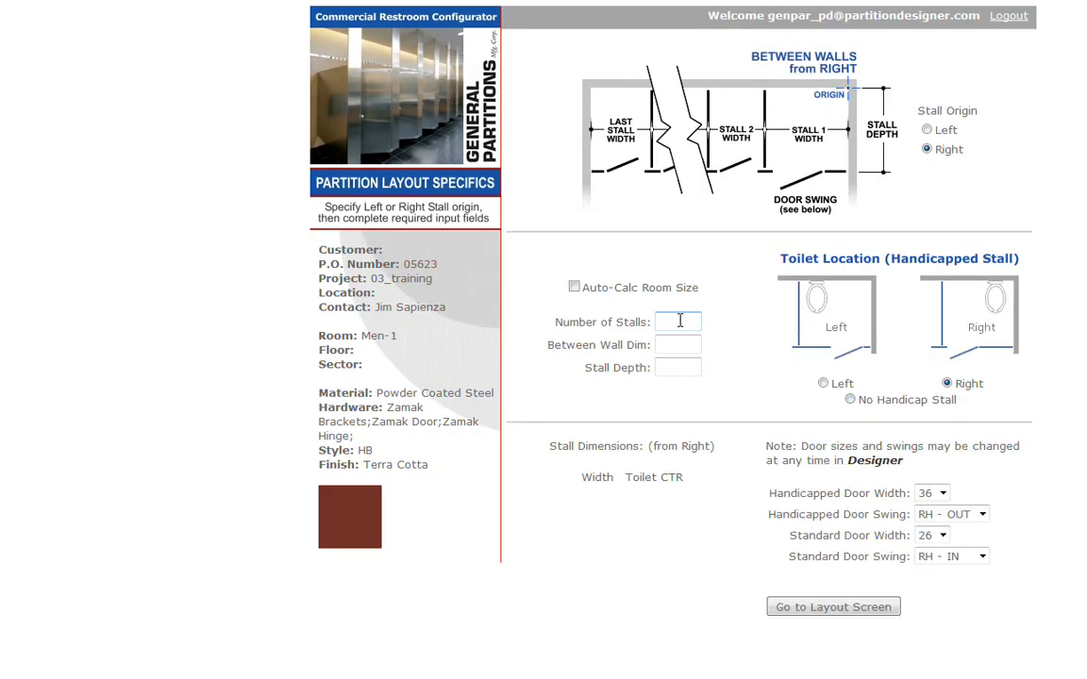
type("4")
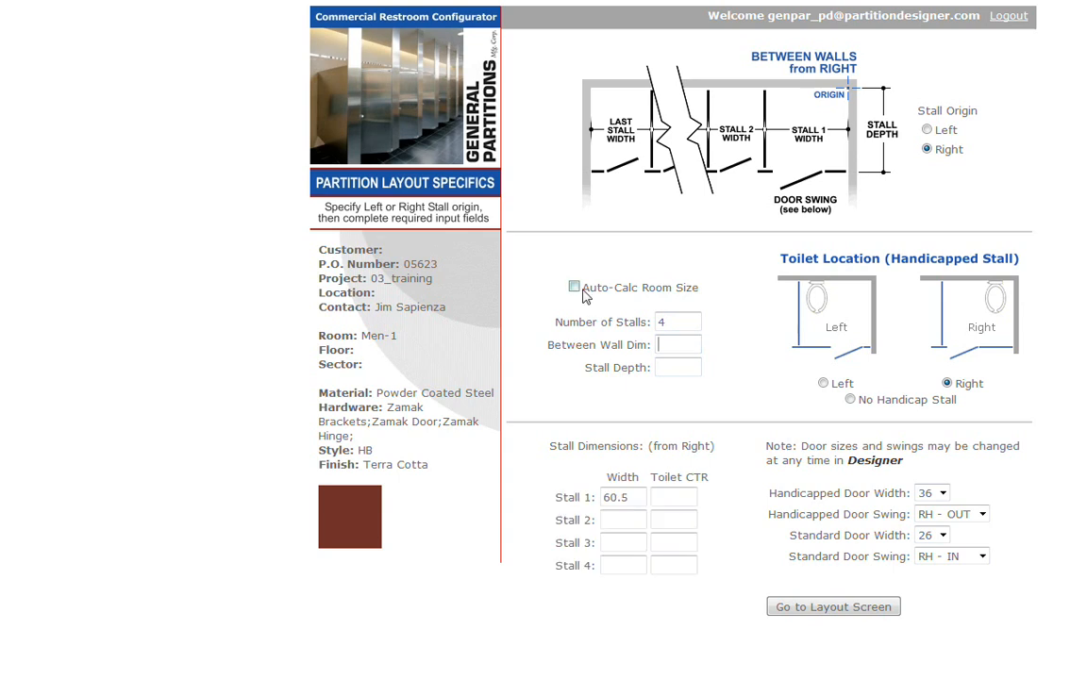
left_click(573, 287)
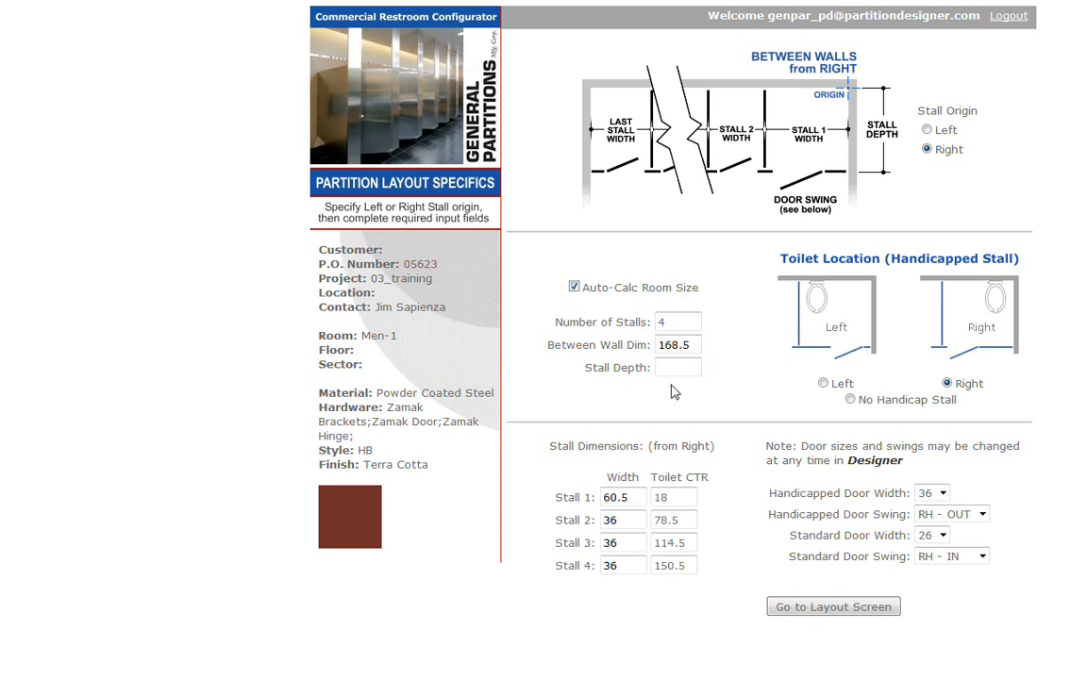
mouse_move(670, 467)
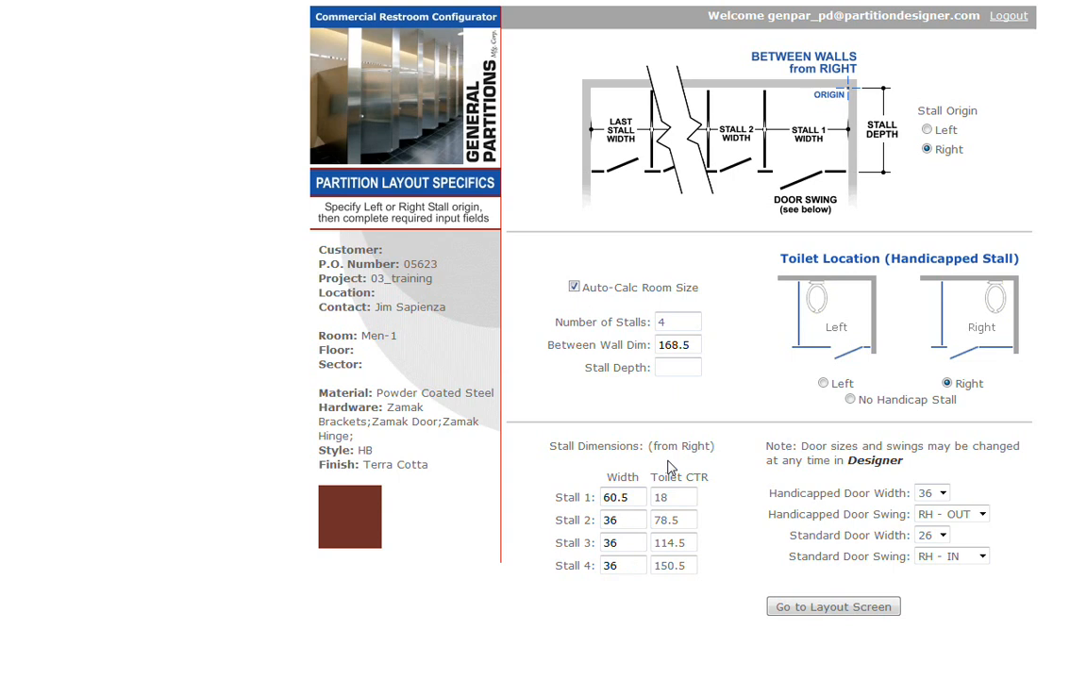
left_click(571, 287)
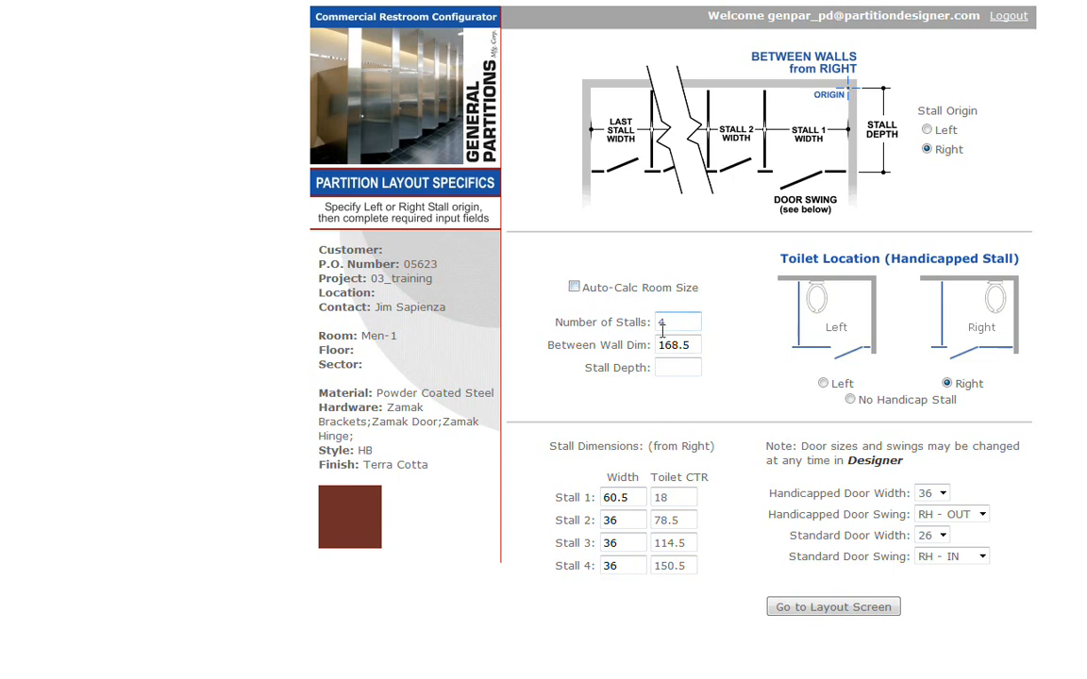
left_click(678, 367)
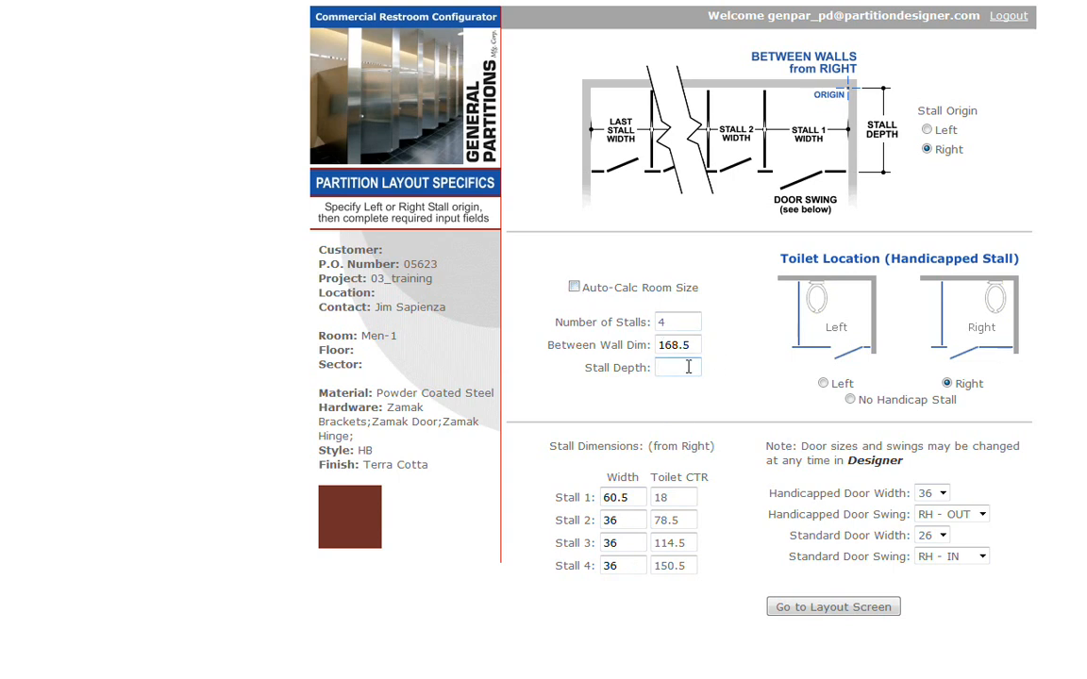
type("60")
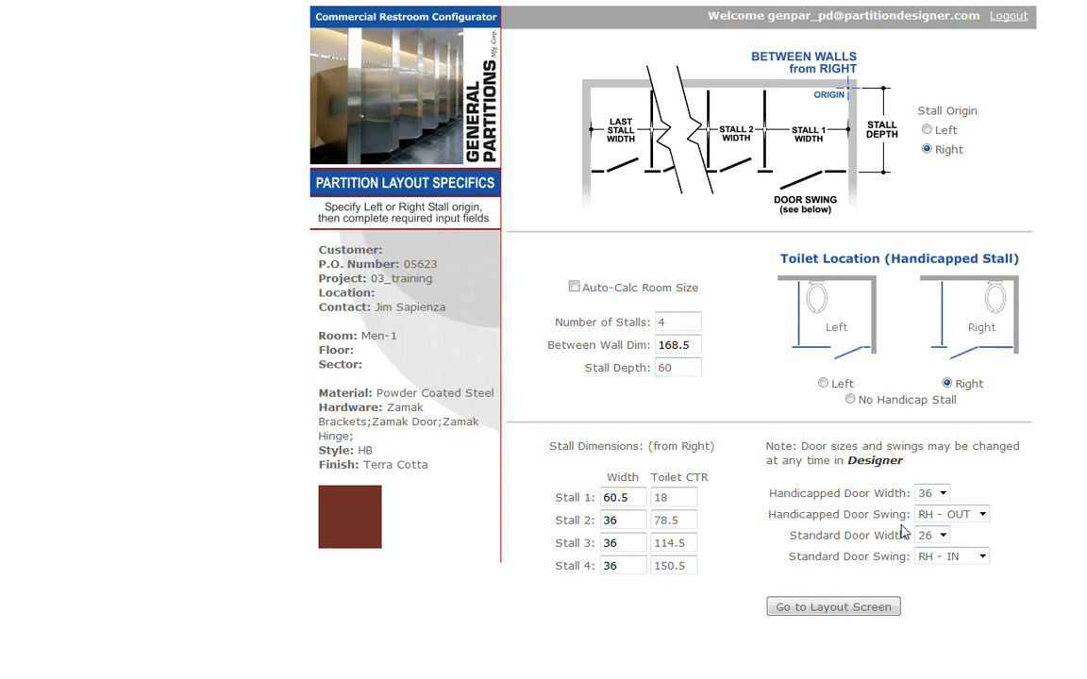
mouse_move(833, 606)
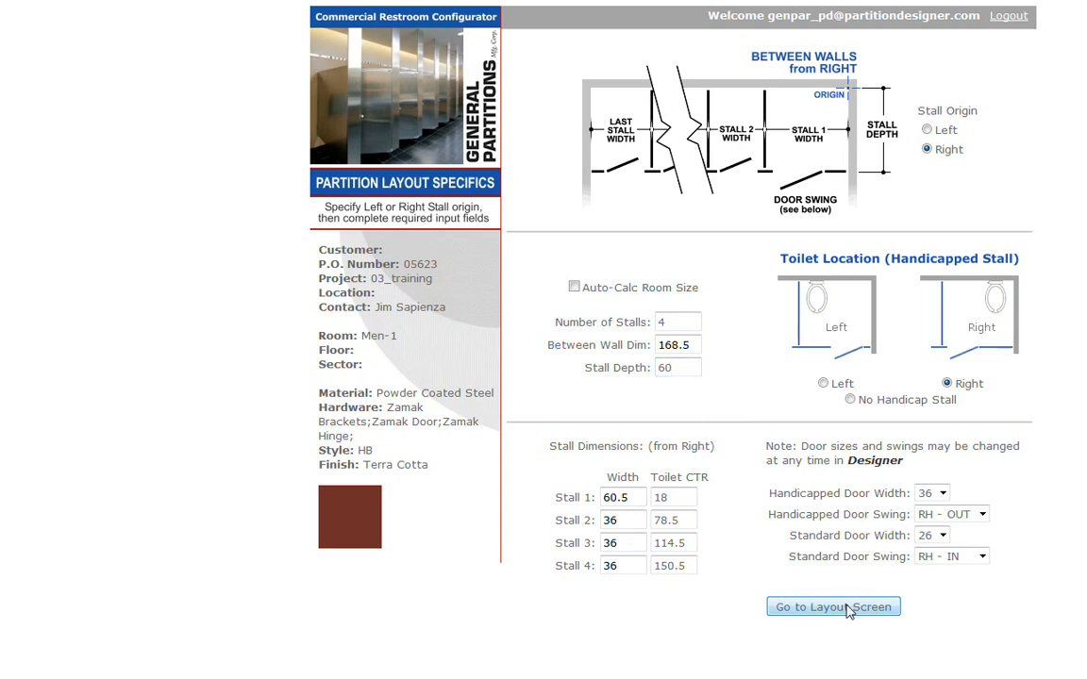
- Open the Layout Editor showing the four-stall Men-1 floor plan
left_click(833, 607)
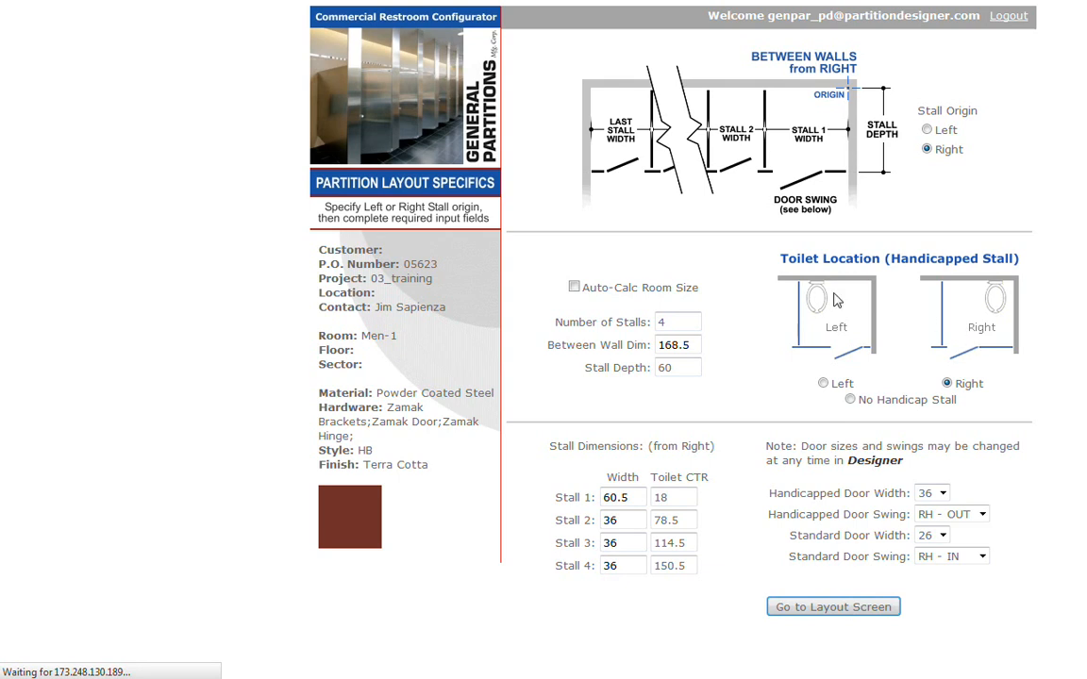
left_click(832, 606)
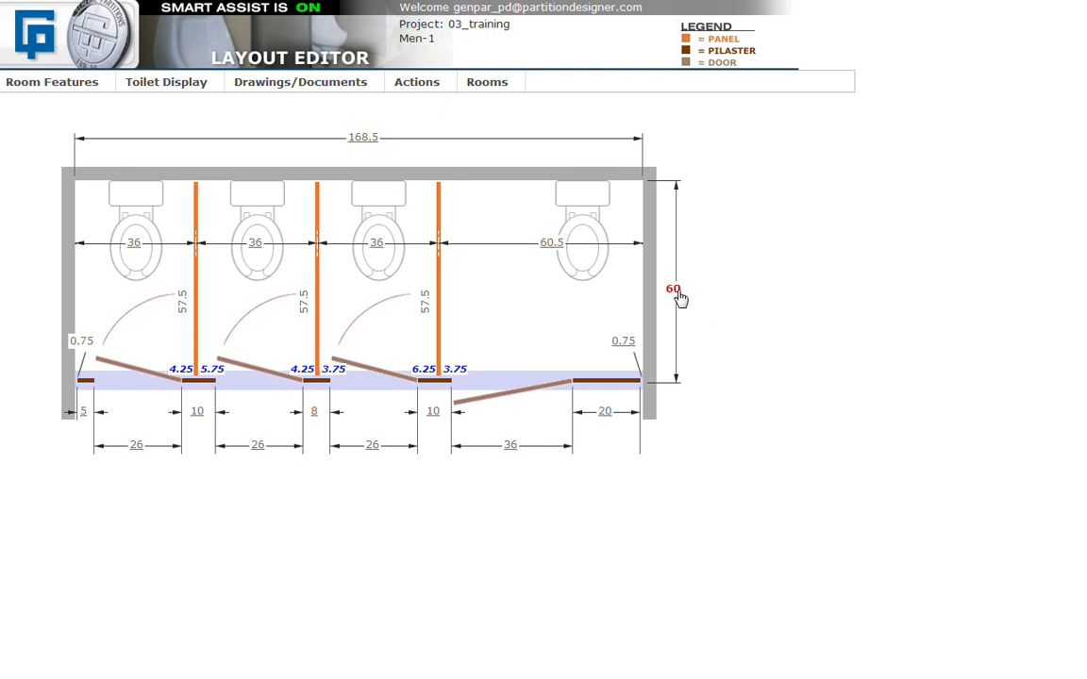
- Change the Men-1 stall depth from 60 to 66
left_click(673, 289)
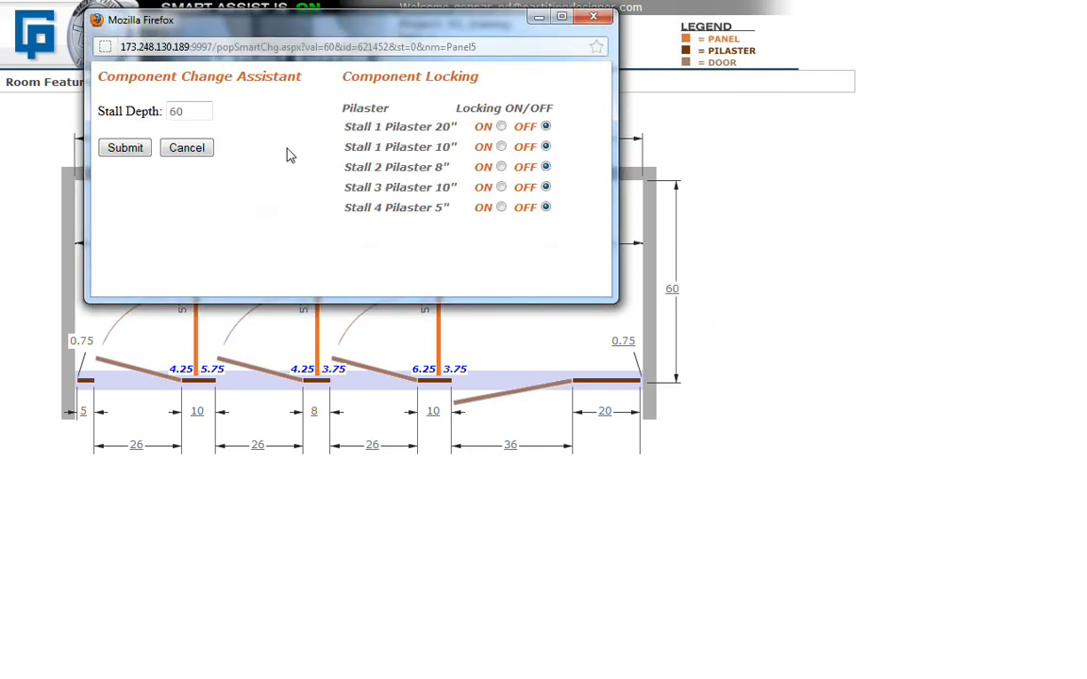
left_click(189, 110)
type("66")
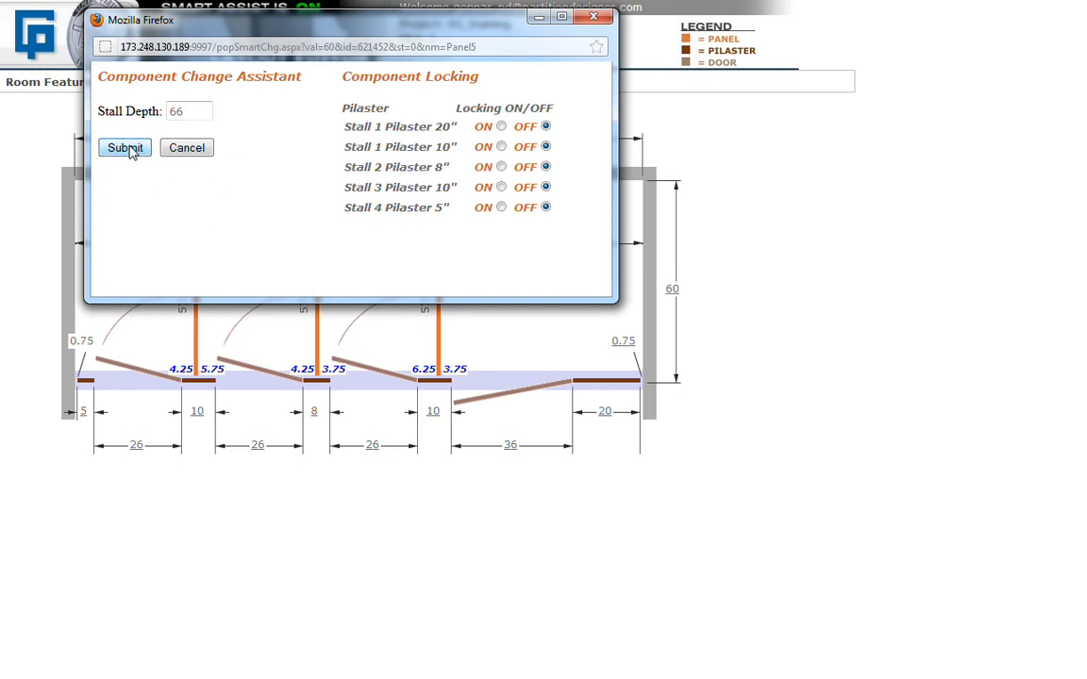
left_click(124, 147)
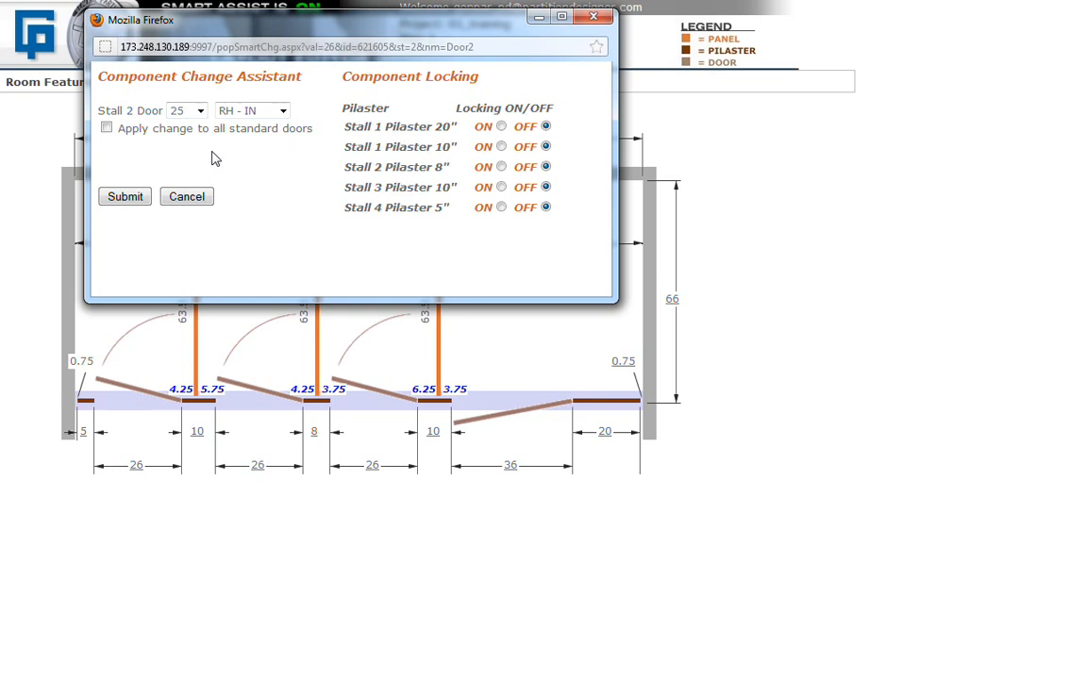
- Make all standard doors 25 wide with a left-hand inswing
left_click(284, 110)
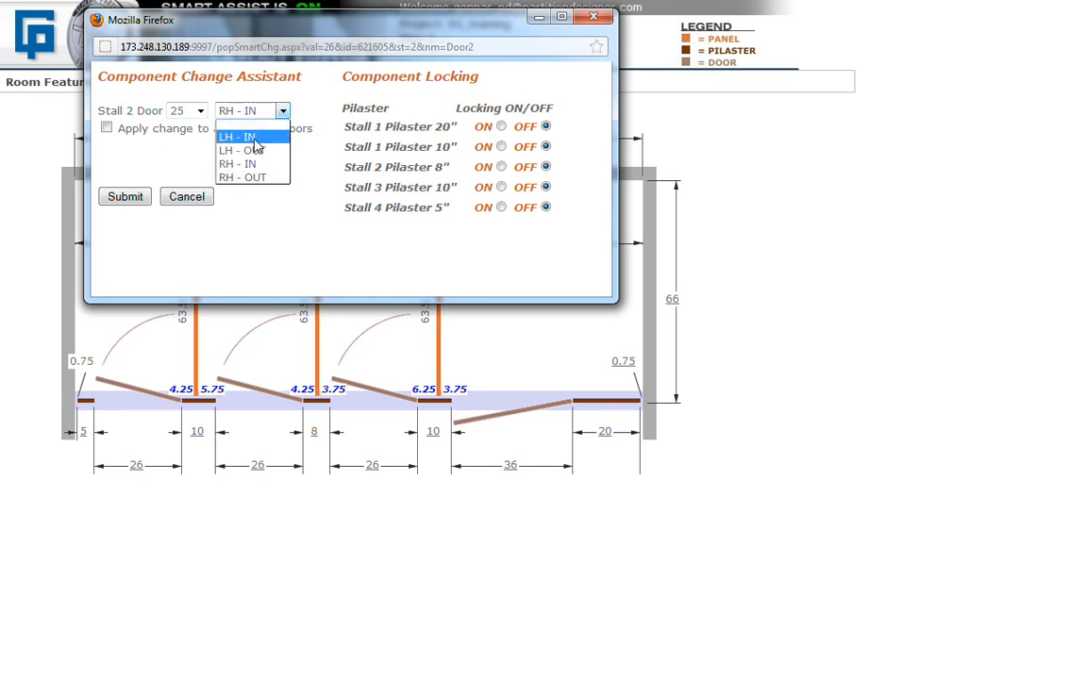
left_click(241, 136)
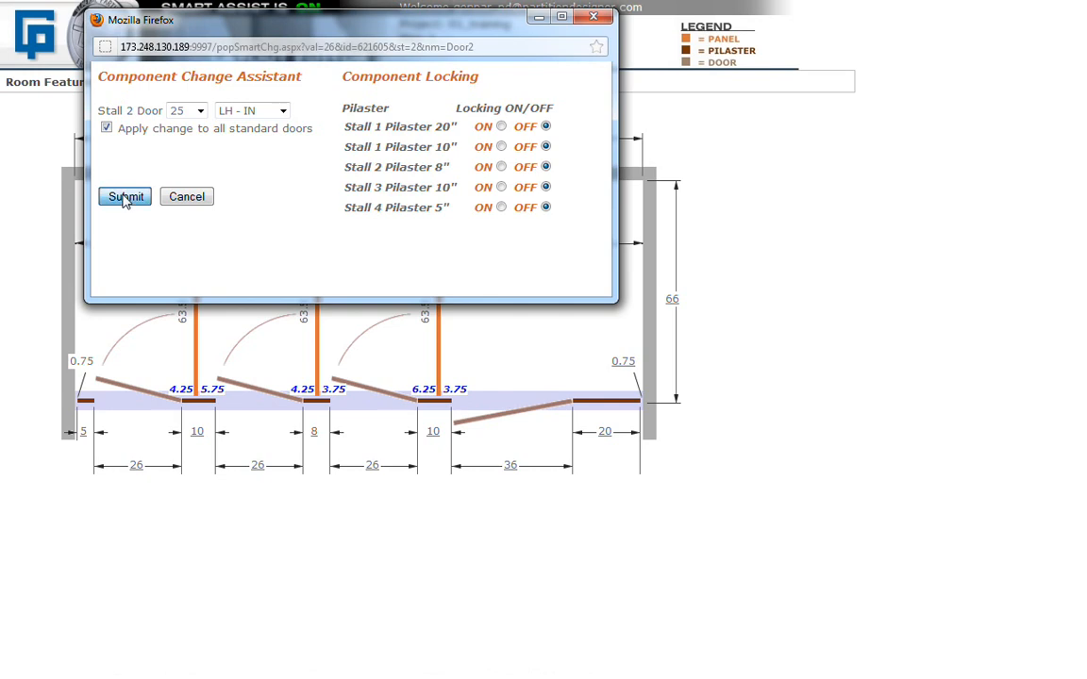
left_click(124, 196)
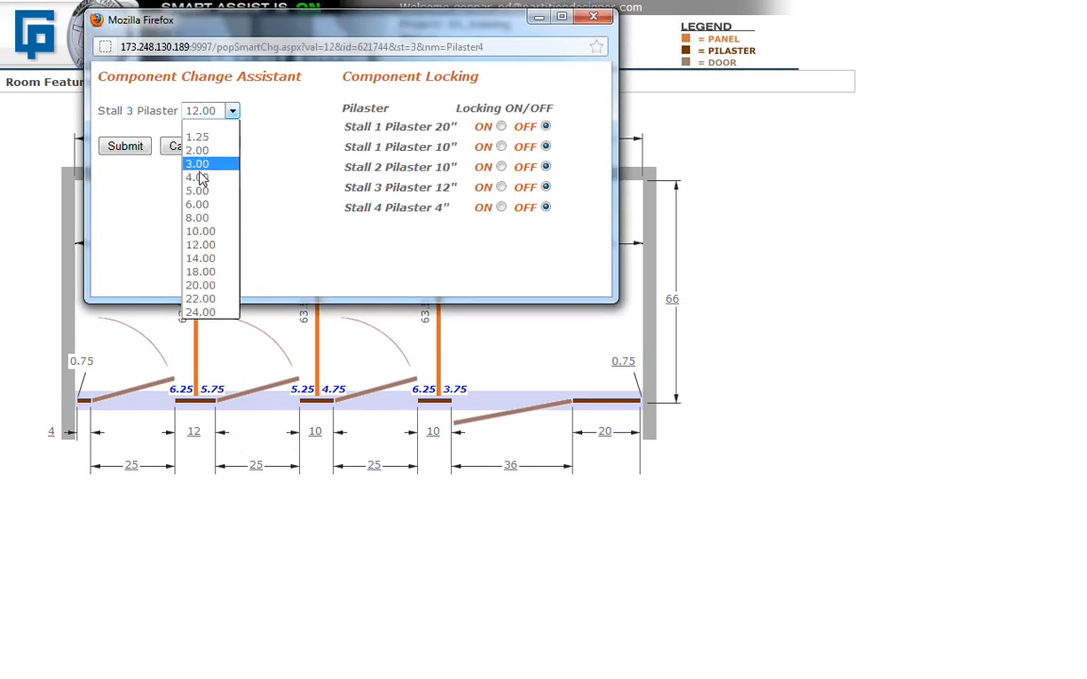
- Set the stall 3 pilaster to 10.00 and choose a different end gap size
left_click(200, 231)
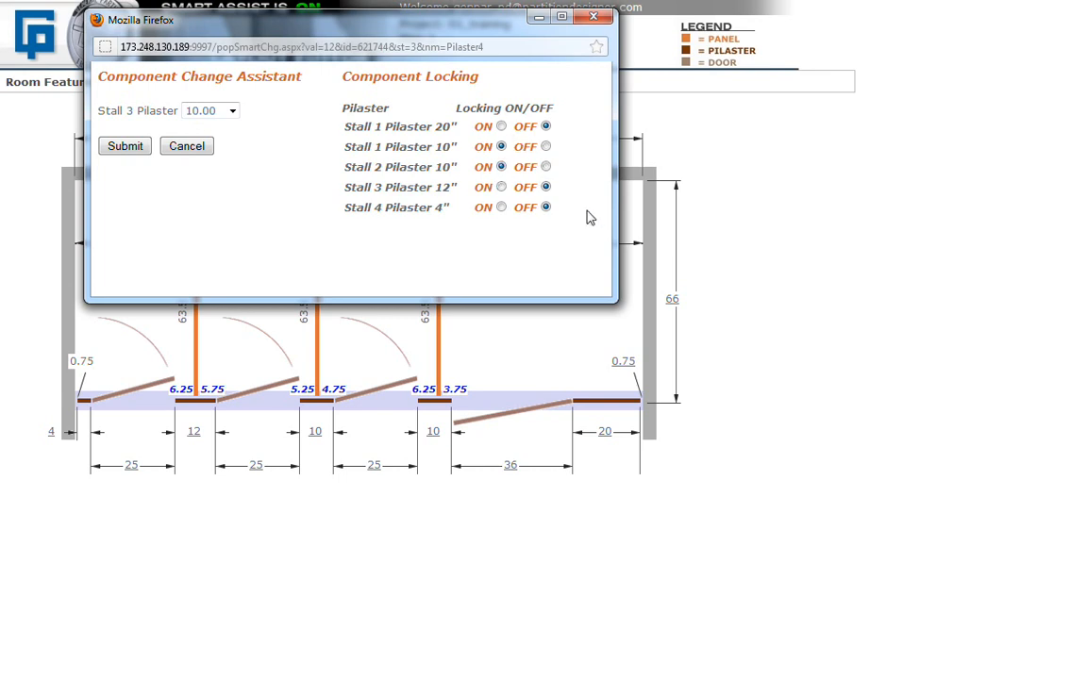
left_click(123, 145)
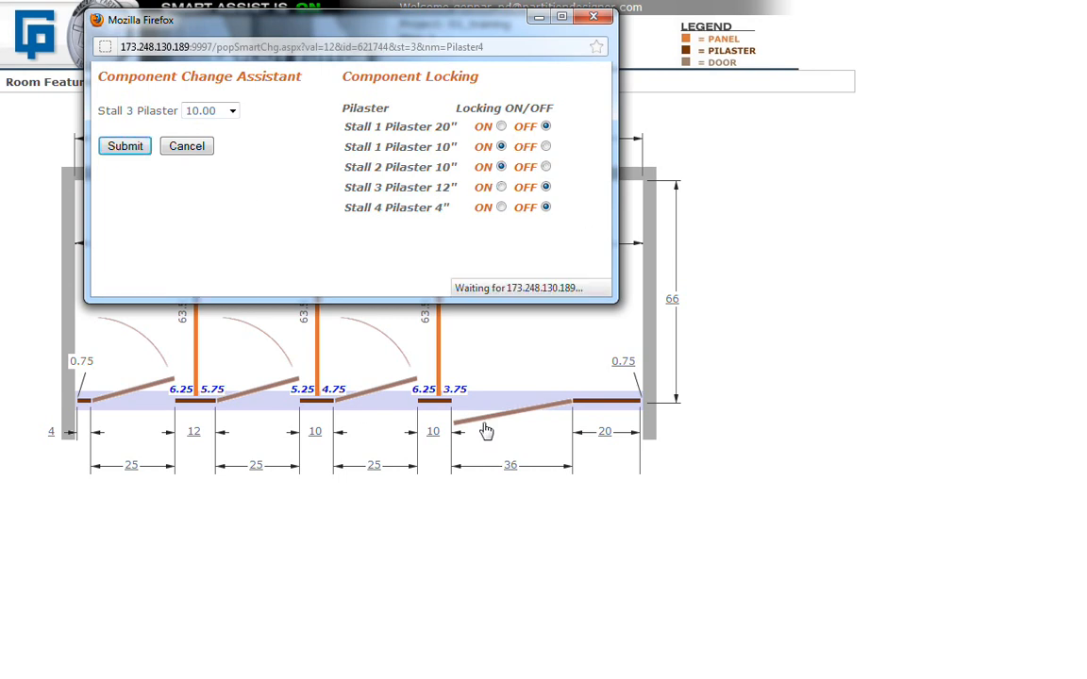
left_click(124, 146)
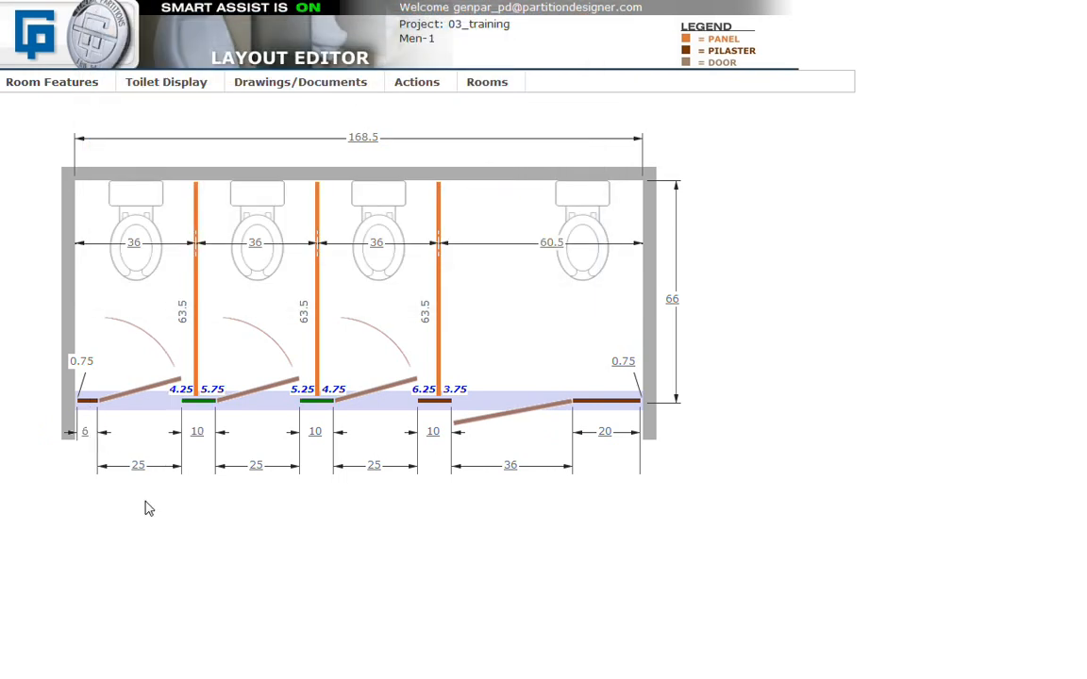
mouse_move(211, 435)
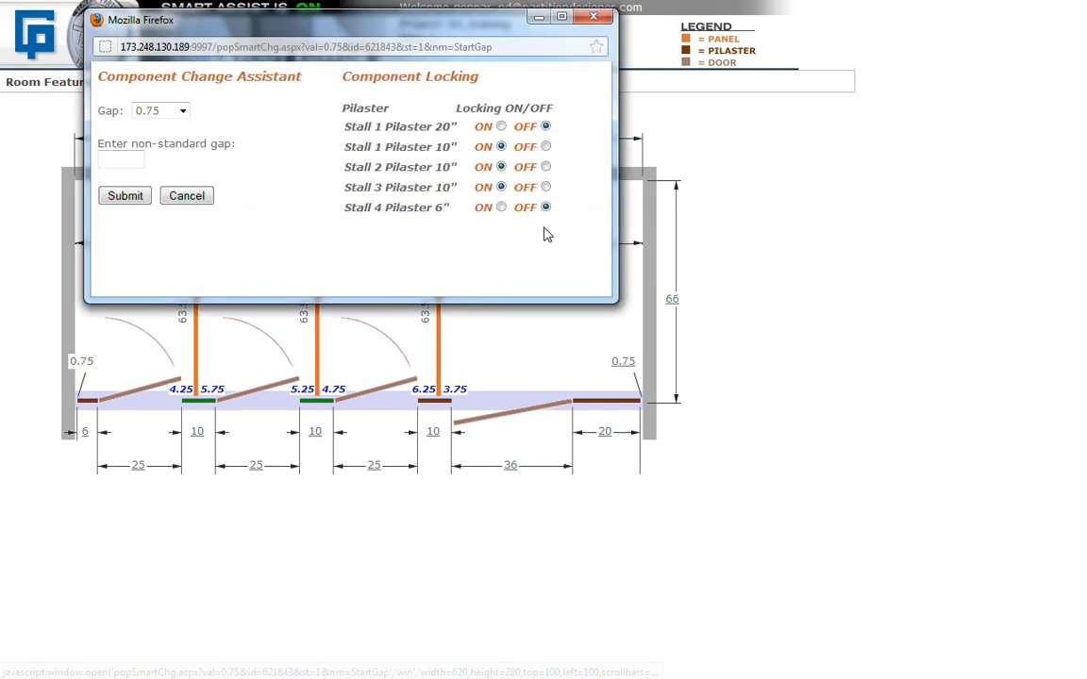
left_click(181, 110)
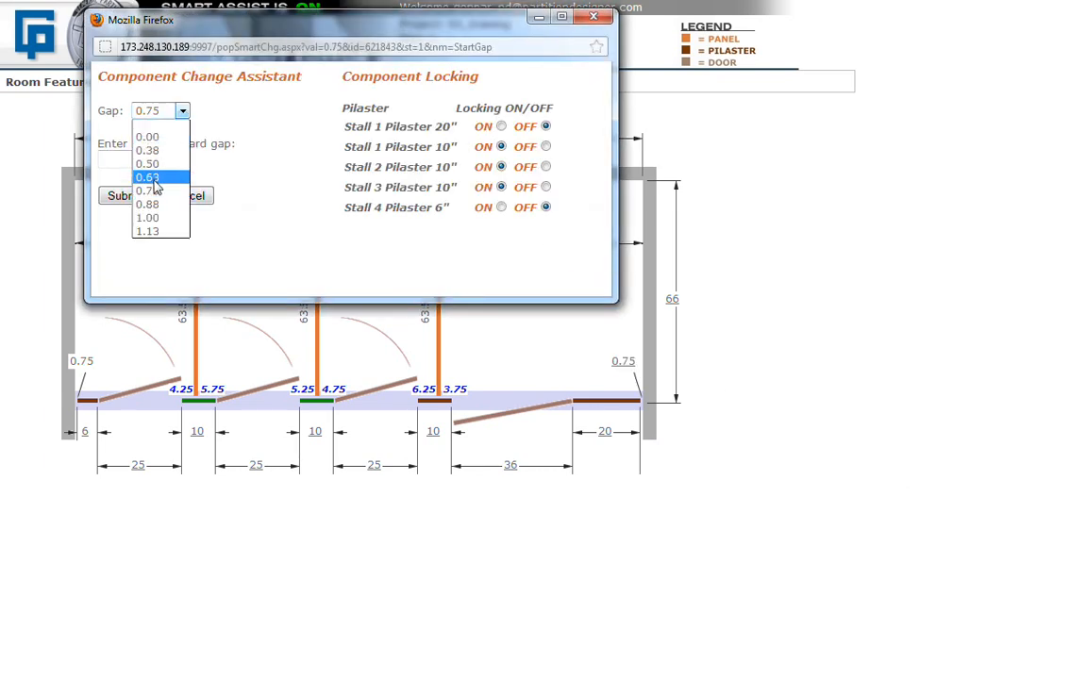
left_click(147, 164)
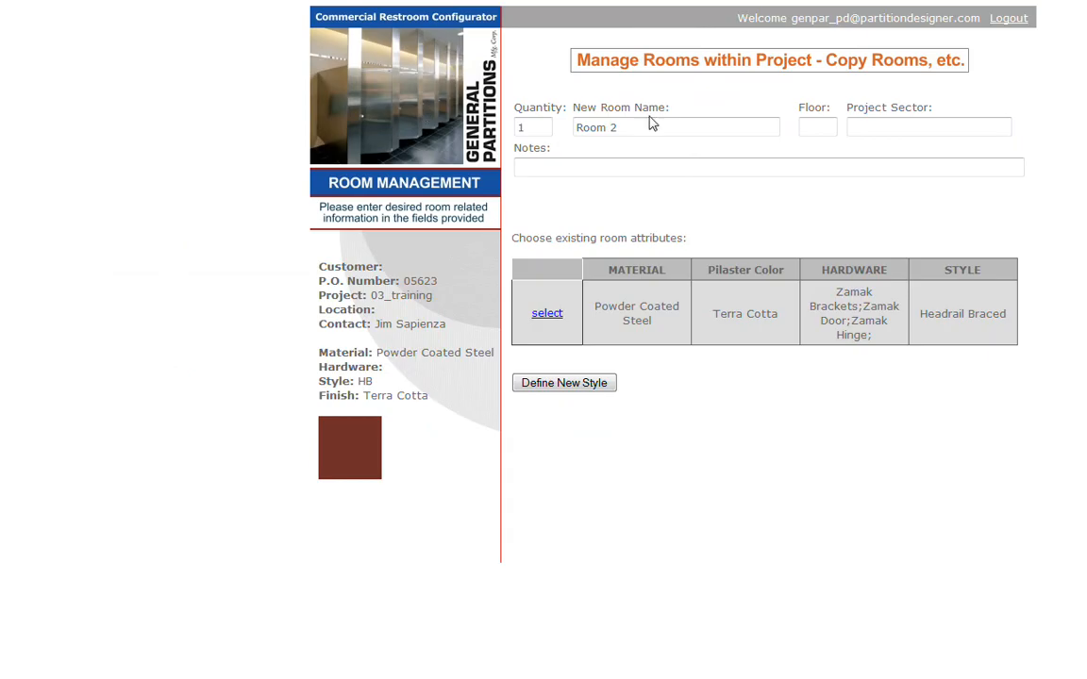
- Name the new room Ladies-1 and reuse the Powder Coated Steel / Terra Cotta attributes
double_click(597, 127)
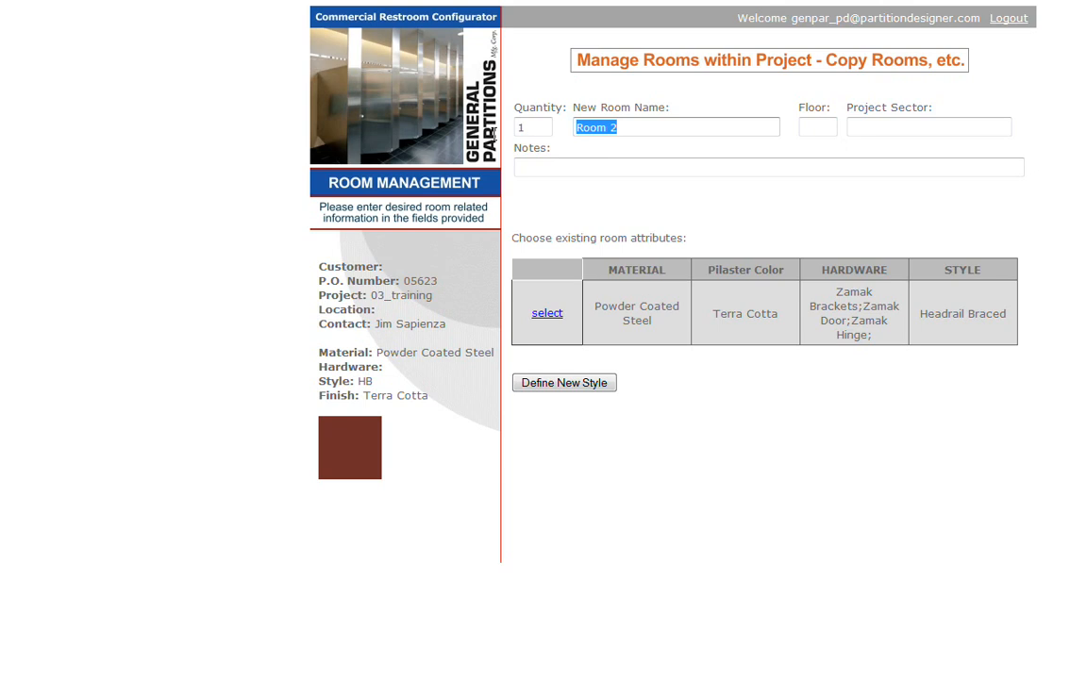
type("Ladies")
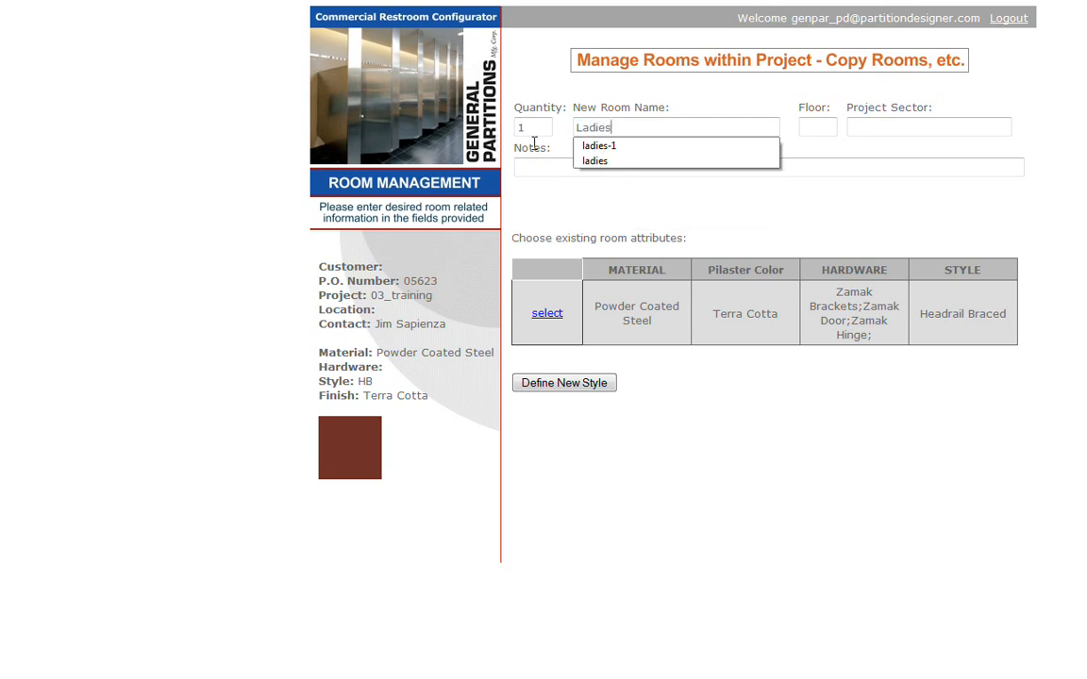
left_click(600, 145)
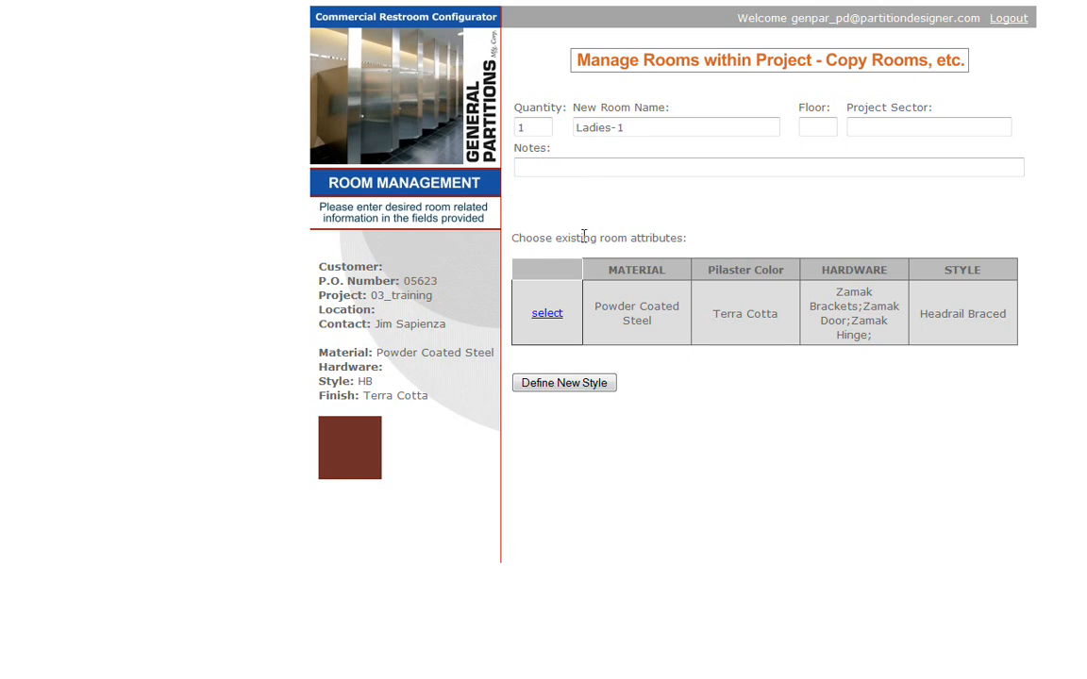
left_click(547, 312)
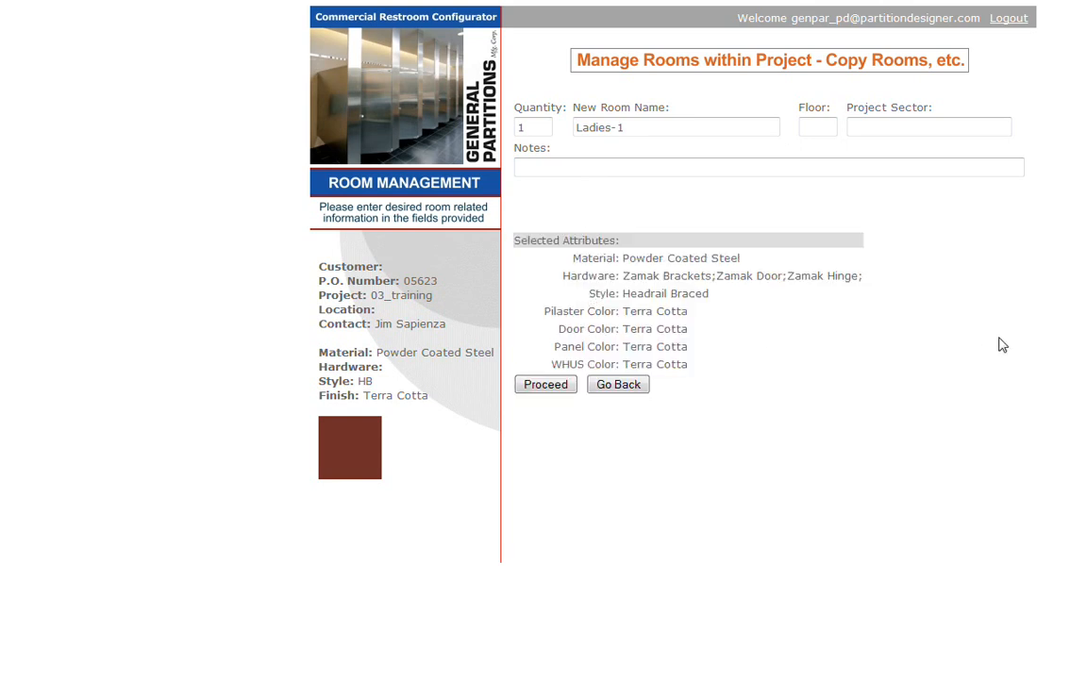
mouse_move(594, 276)
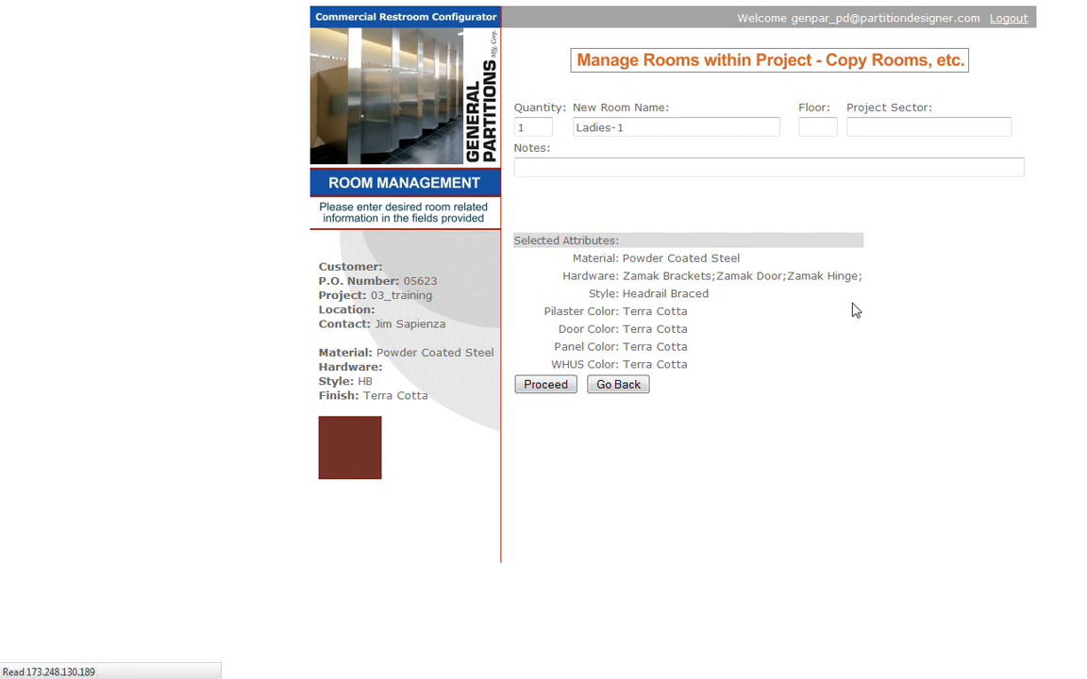
- Choose the Corner w/Corner Units layout from the left and enter 6 in the stall fields
left_click(545, 385)
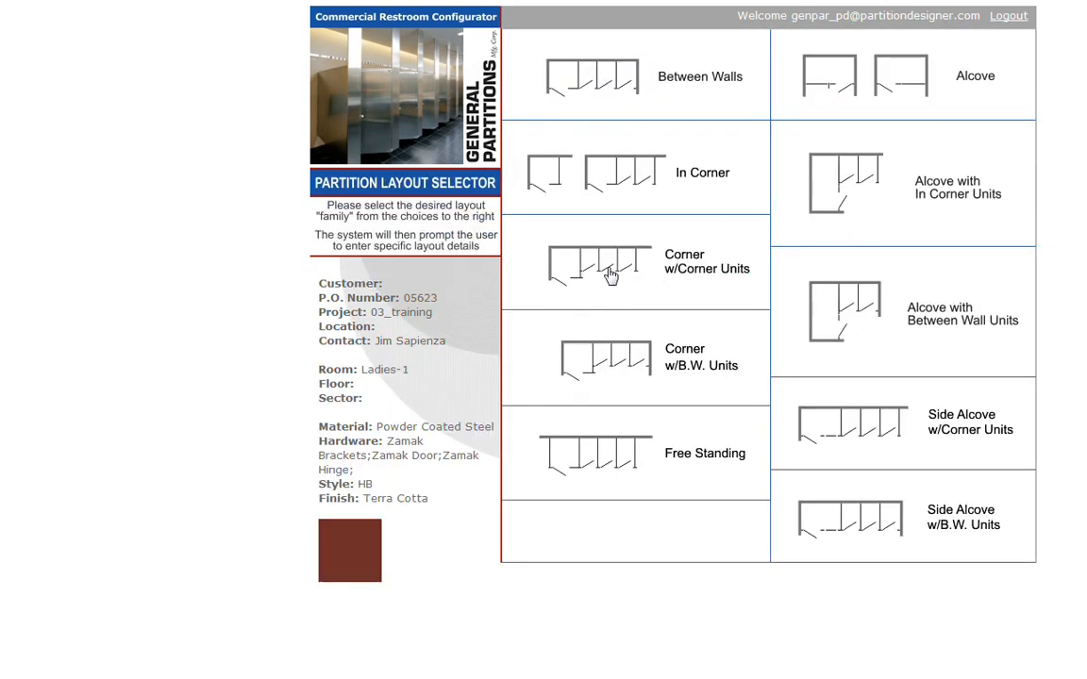
left_click(611, 269)
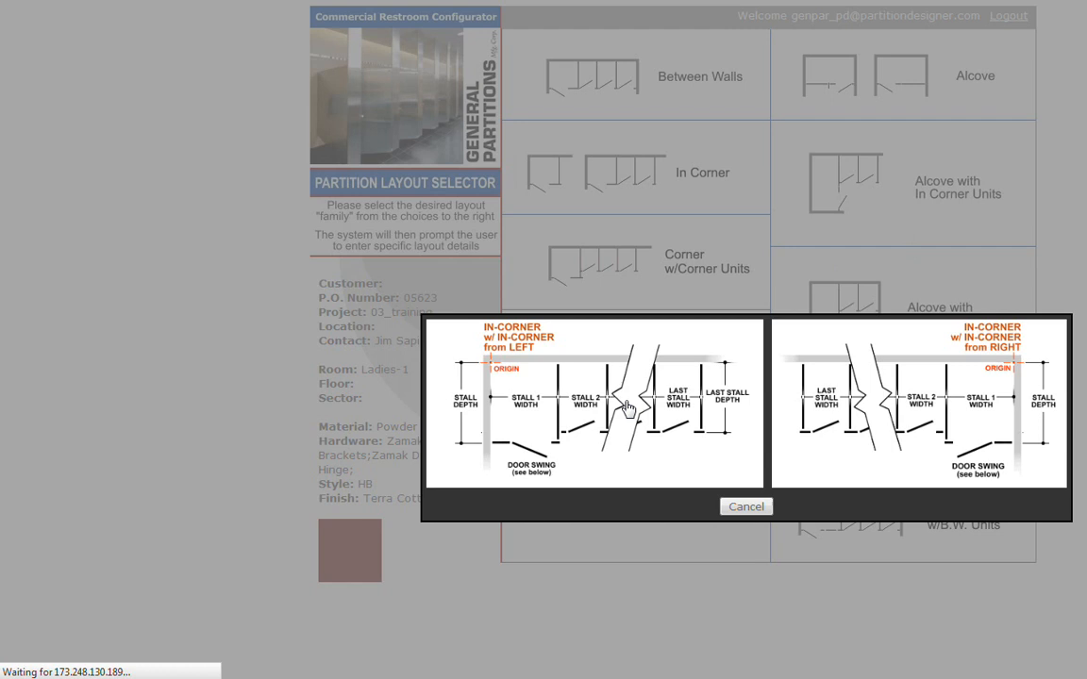
left_click(625, 405)
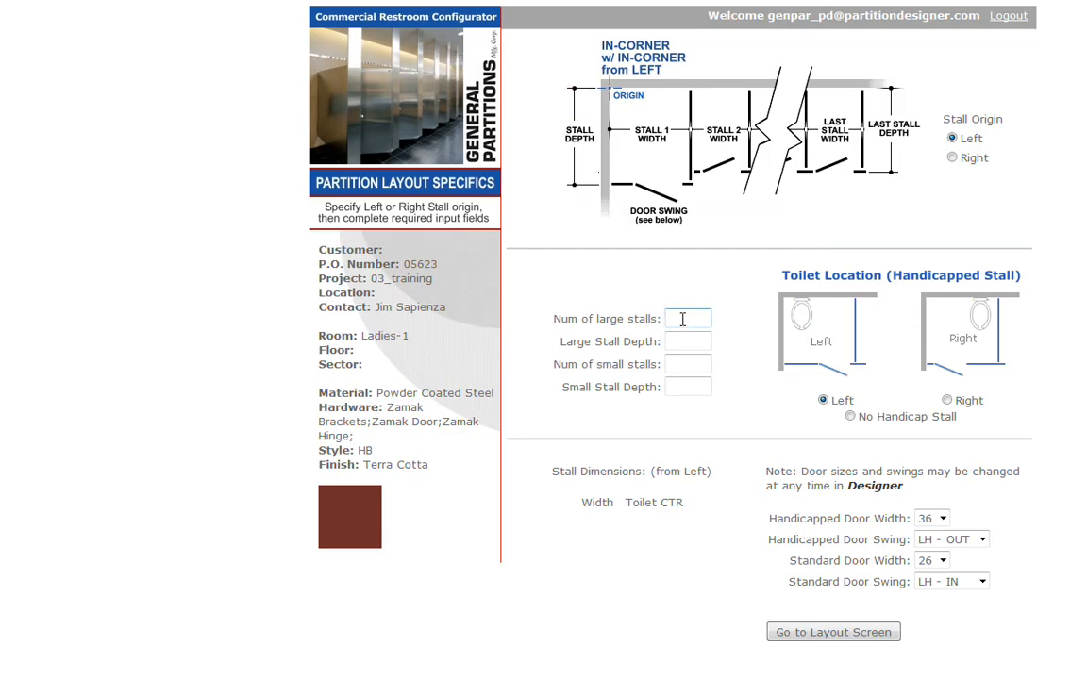
type("6")
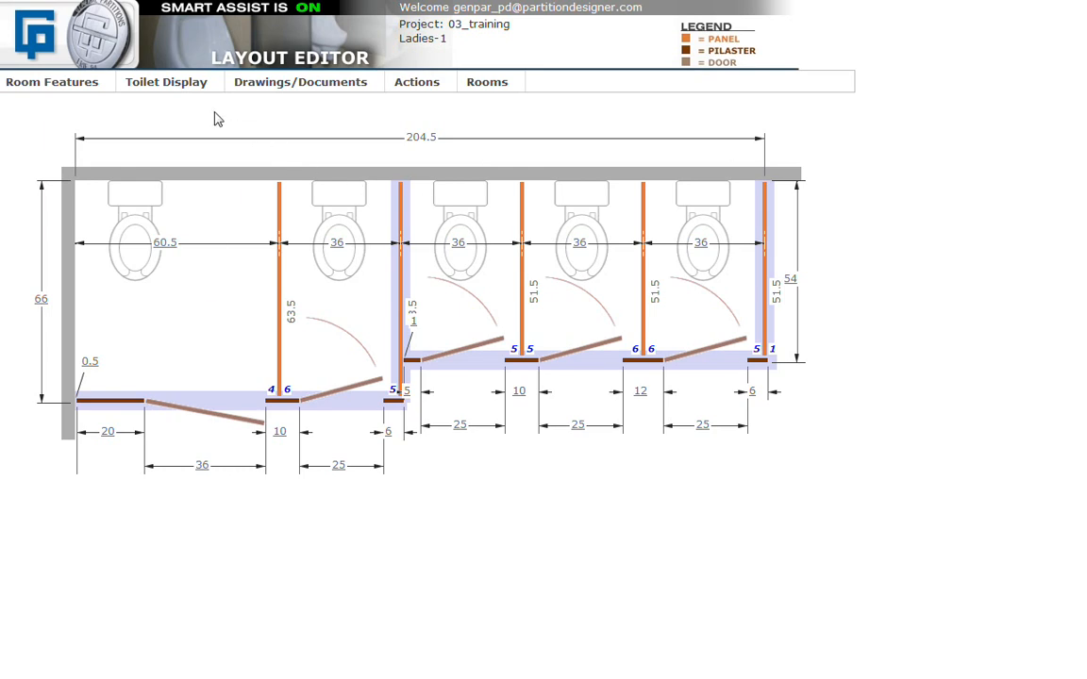
- Move the Ladies-1 accessible toilet right, putting the 36 door at the stall front's left end
left_click(166, 82)
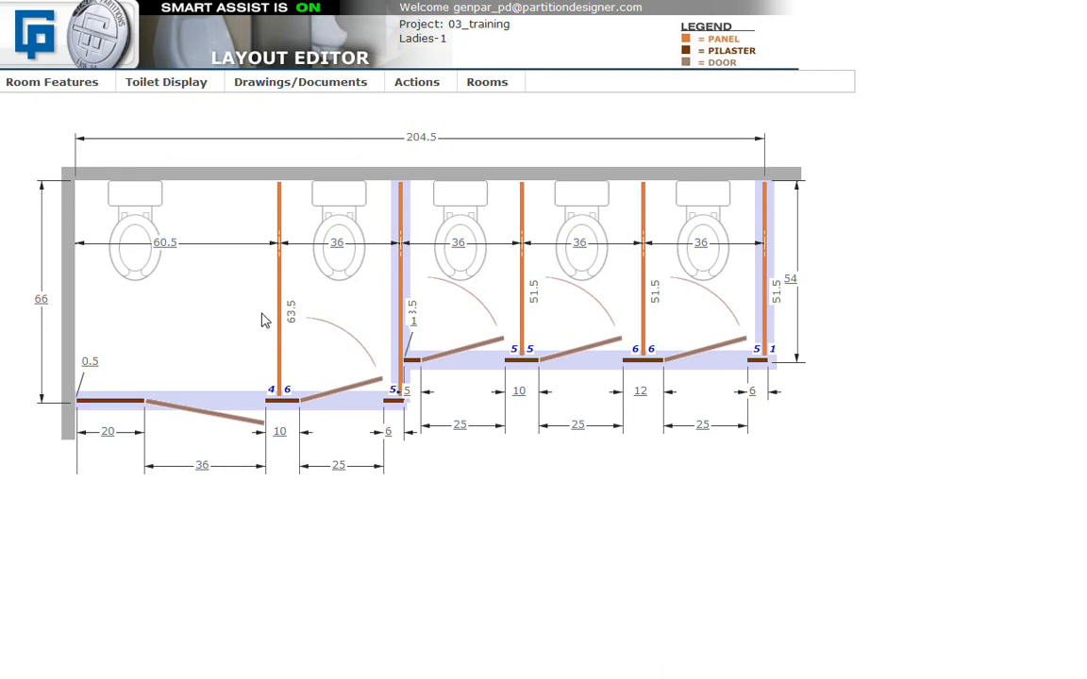
left_click(166, 82)
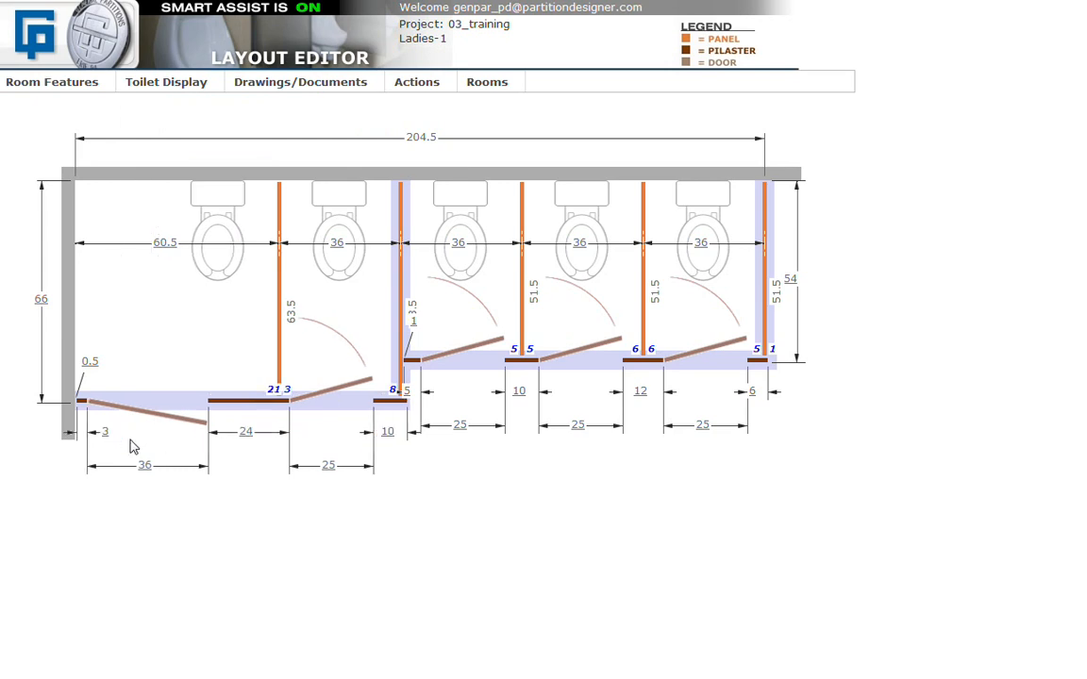
mouse_move(234, 273)
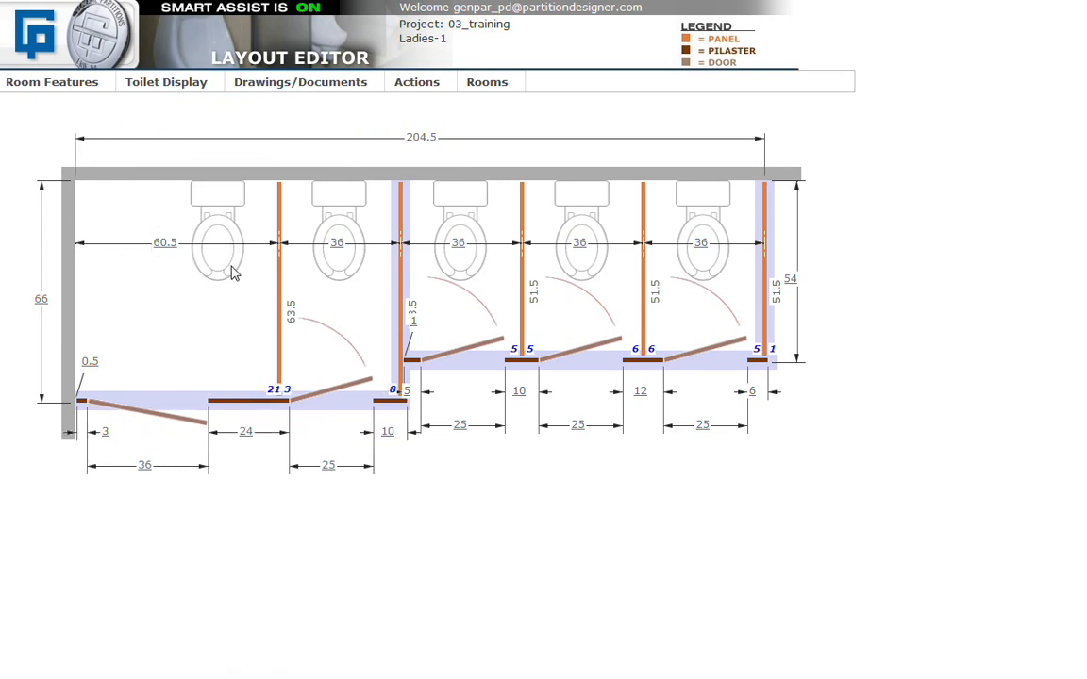
mouse_move(626, 548)
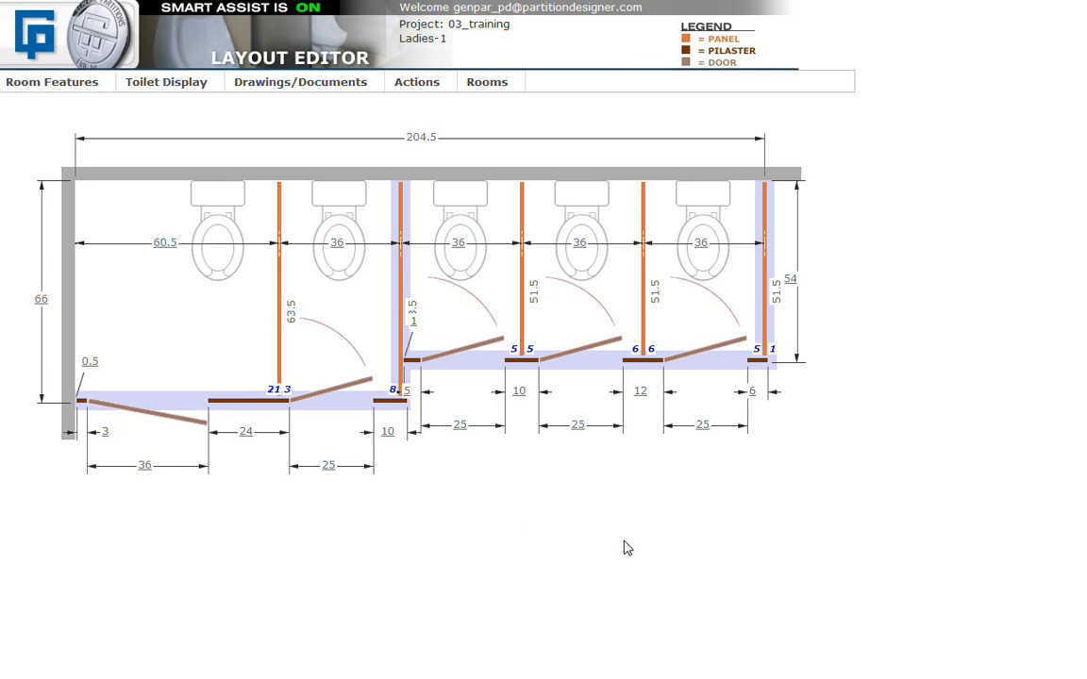
mouse_move(625, 545)
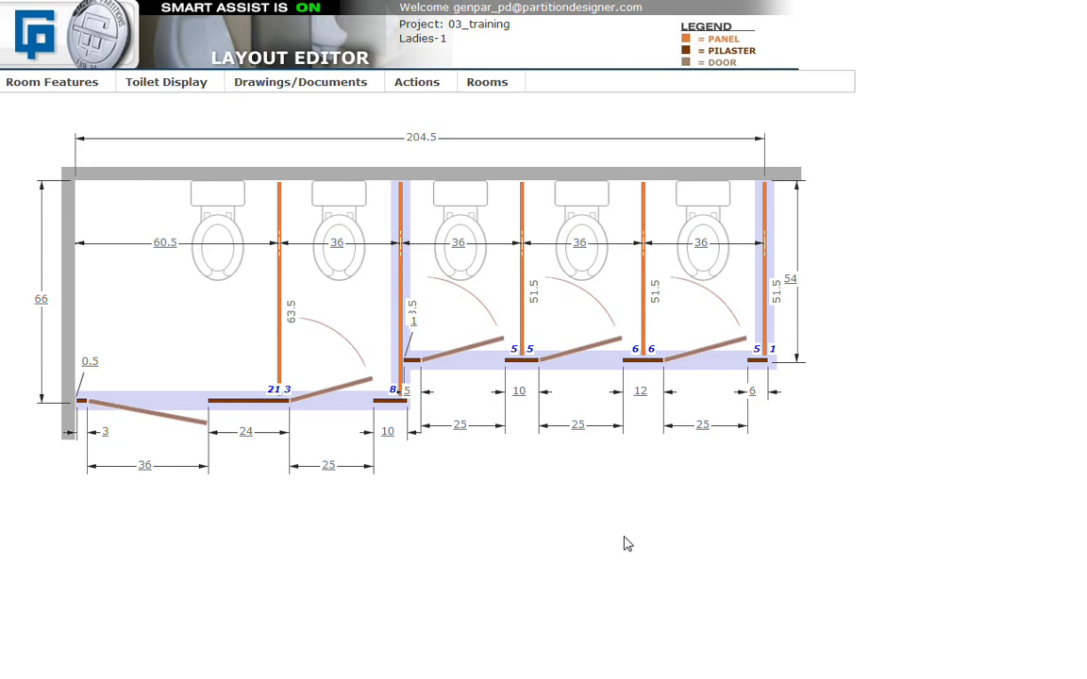
mouse_move(847, 505)
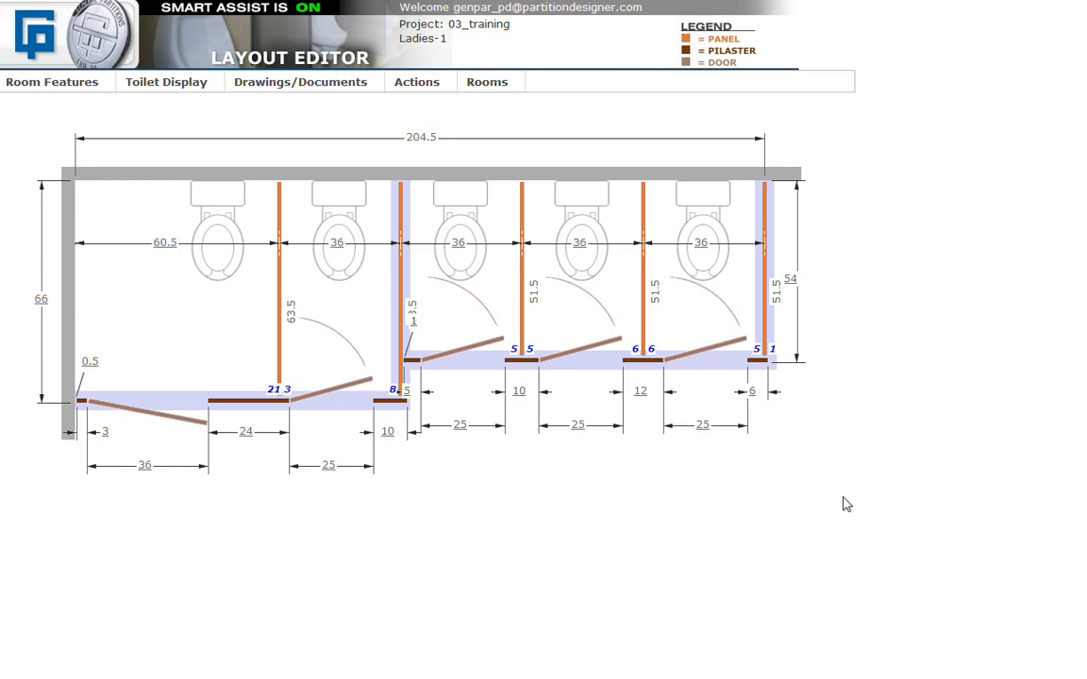
mouse_move(757, 409)
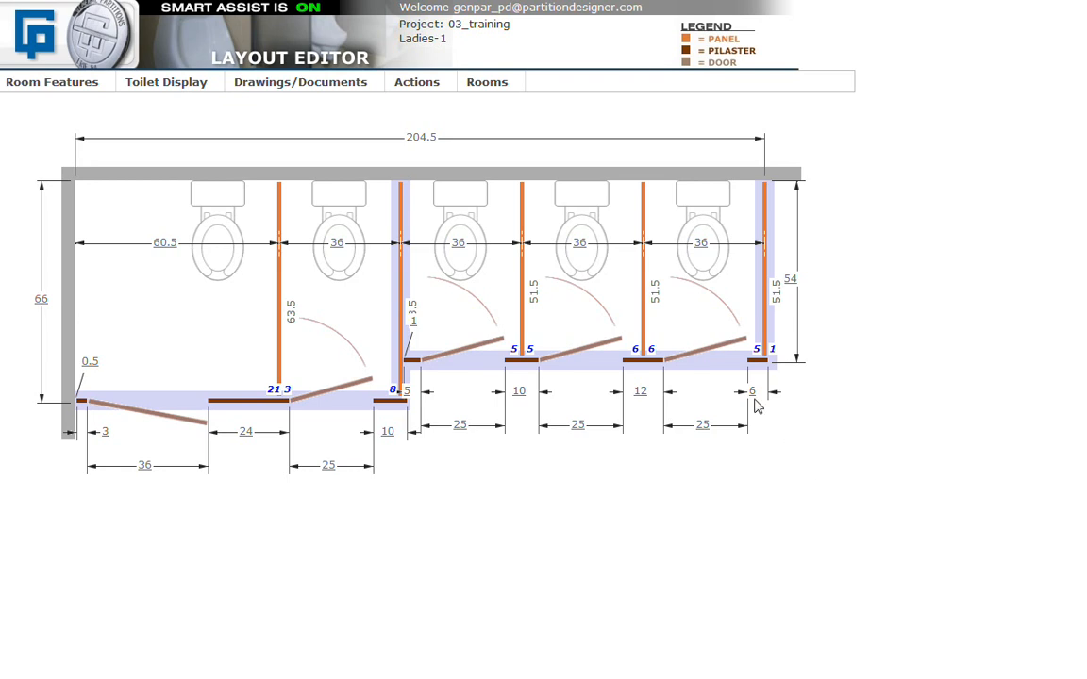
left_click(418, 81)
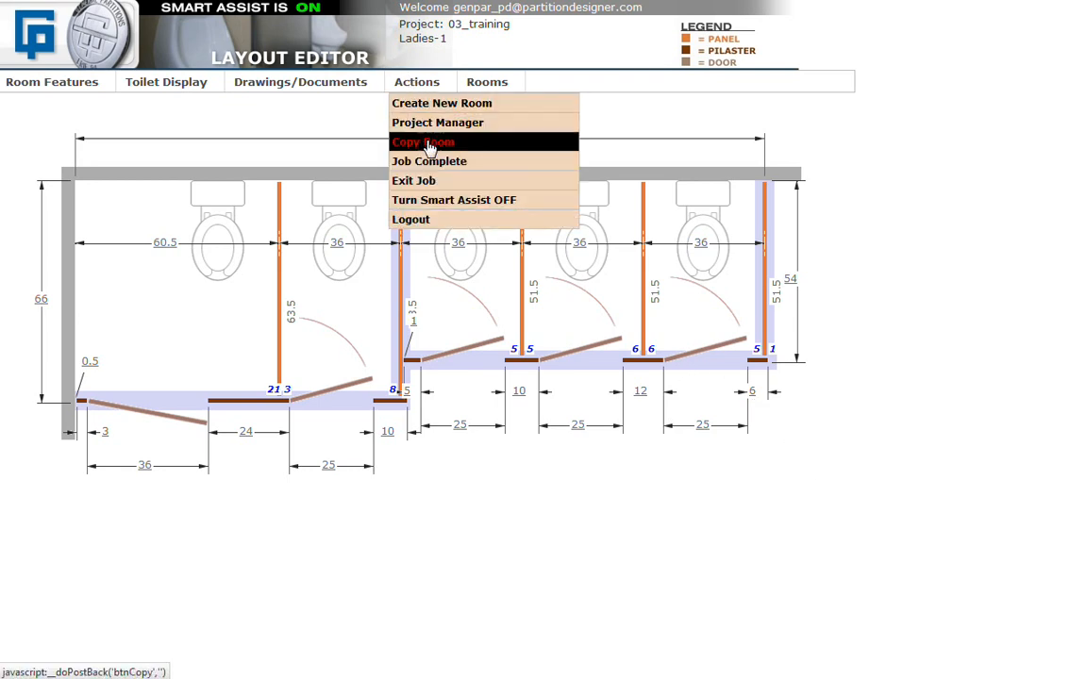
- Mark job 03_training complete, confirm its two-room Project Summary, and submit the job details
left_click(423, 142)
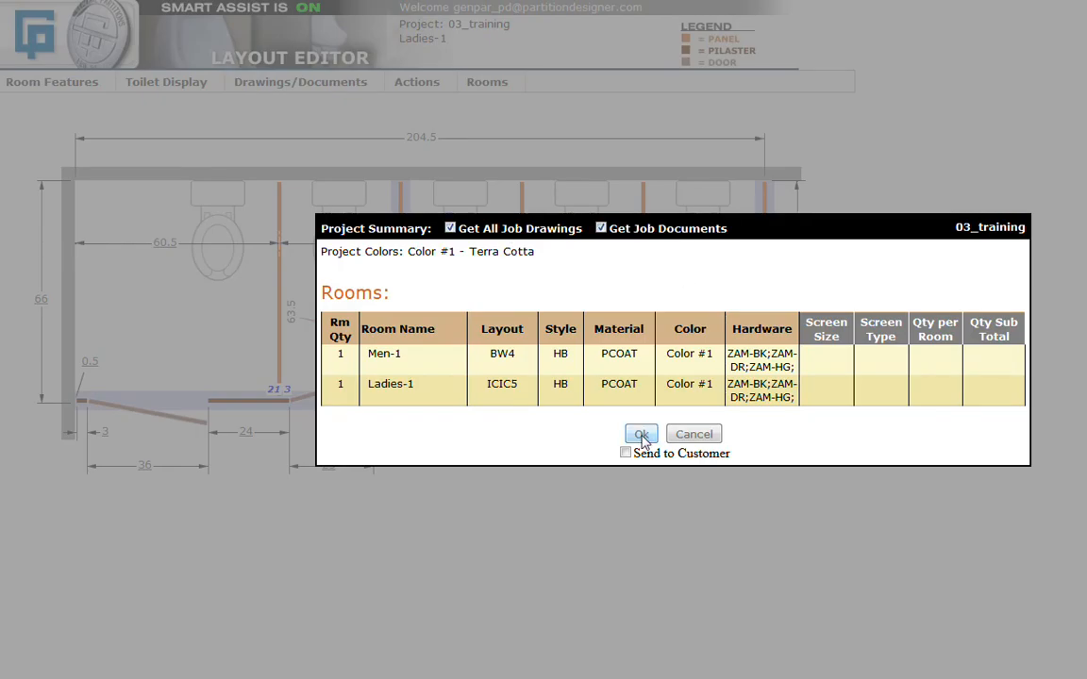
left_click(641, 434)
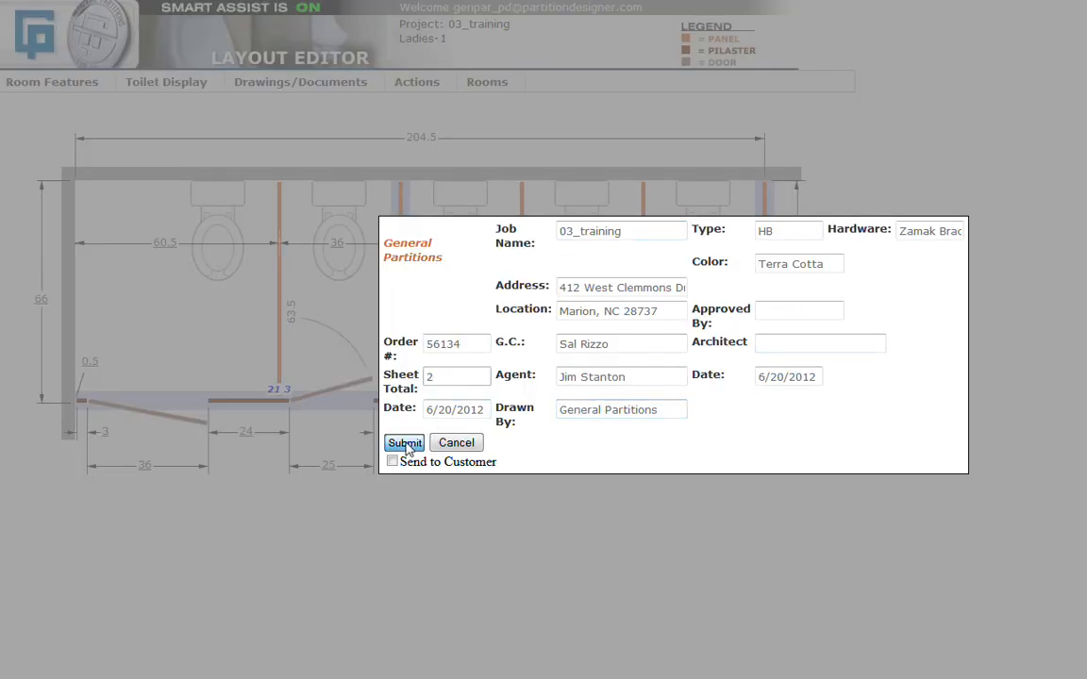
left_click(404, 443)
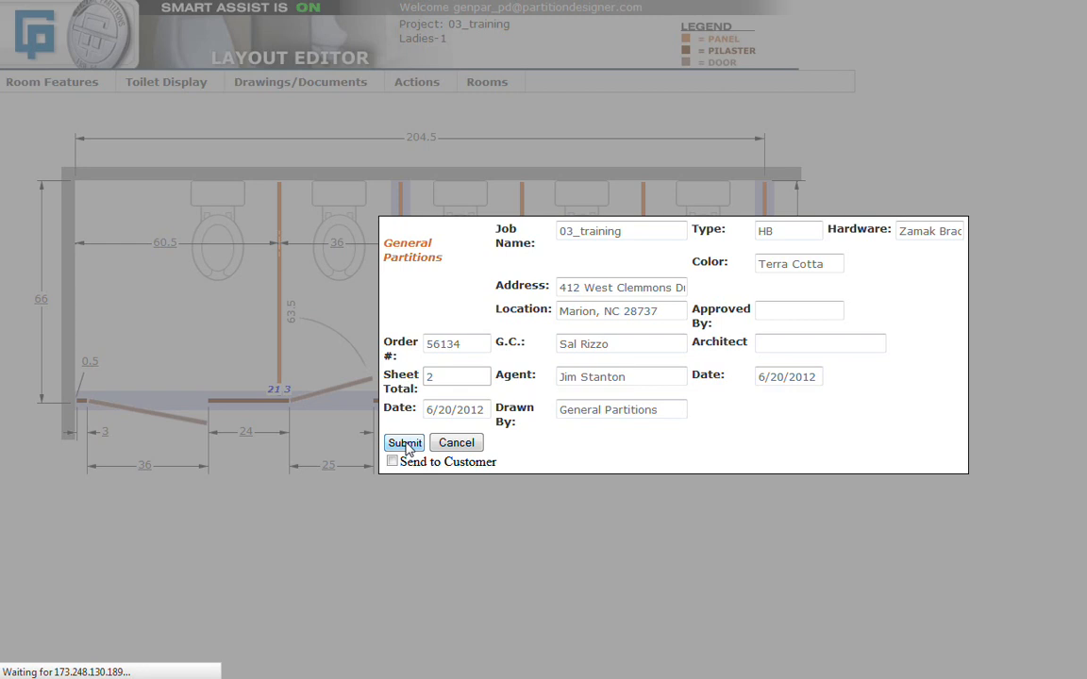
left_click(403, 443)
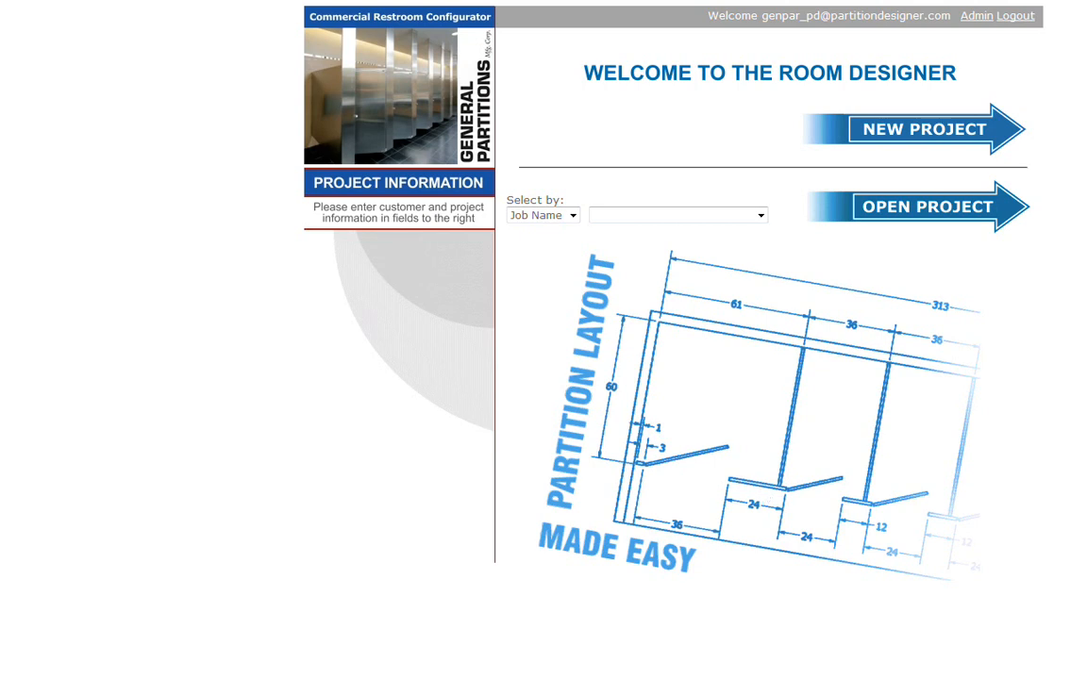
mouse_move(863, 173)
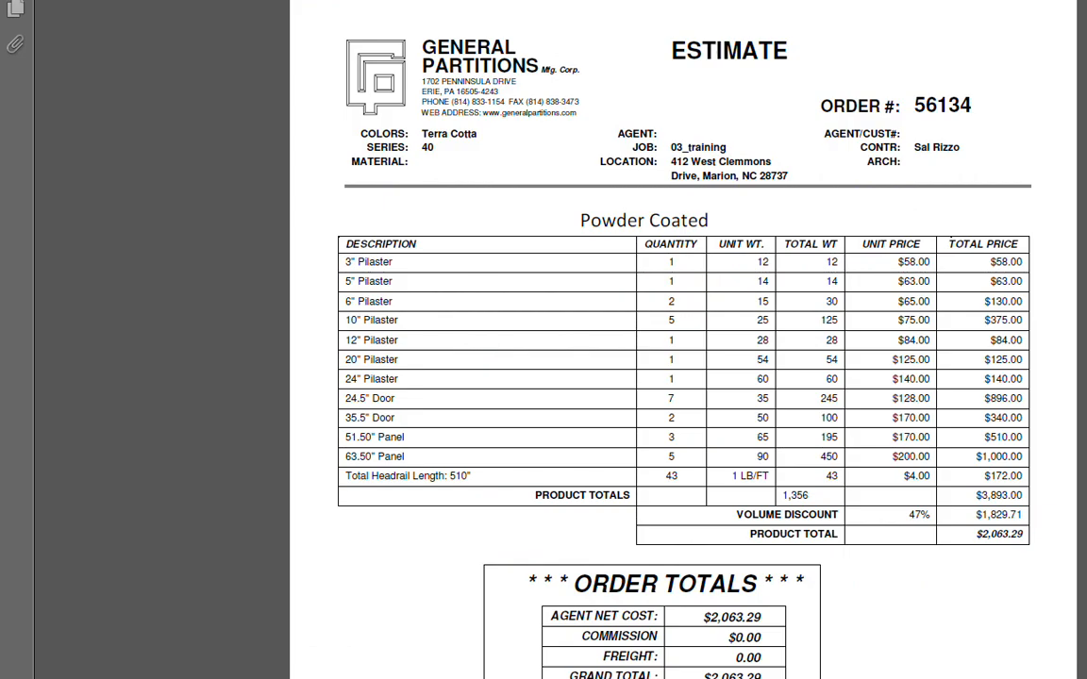
mouse_move(371, 281)
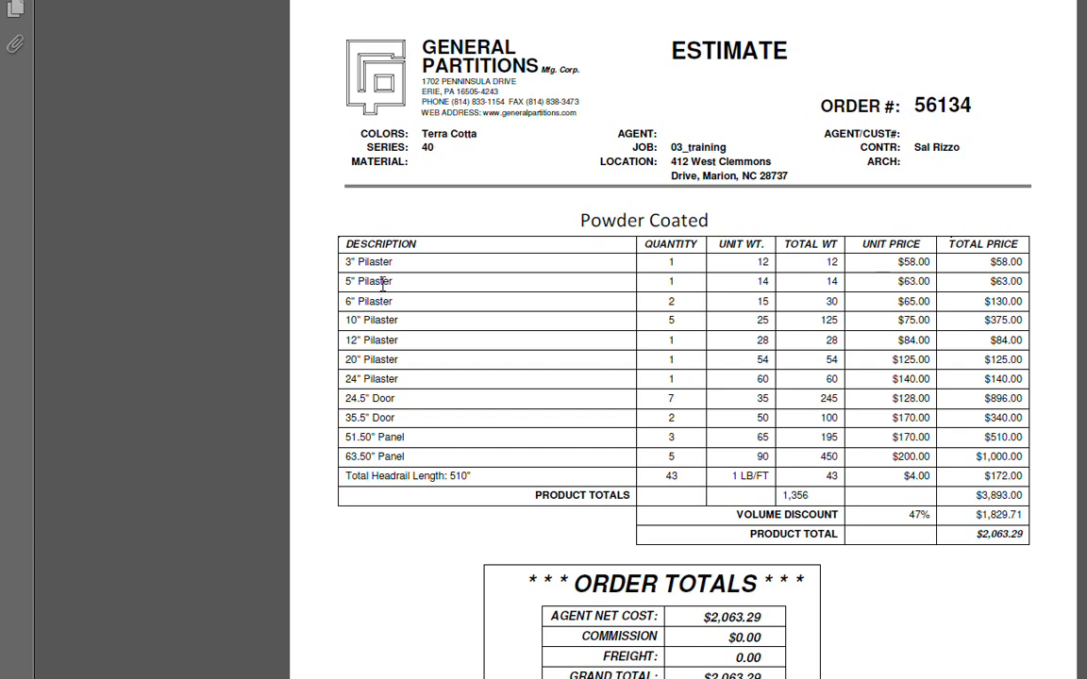
mouse_move(394, 457)
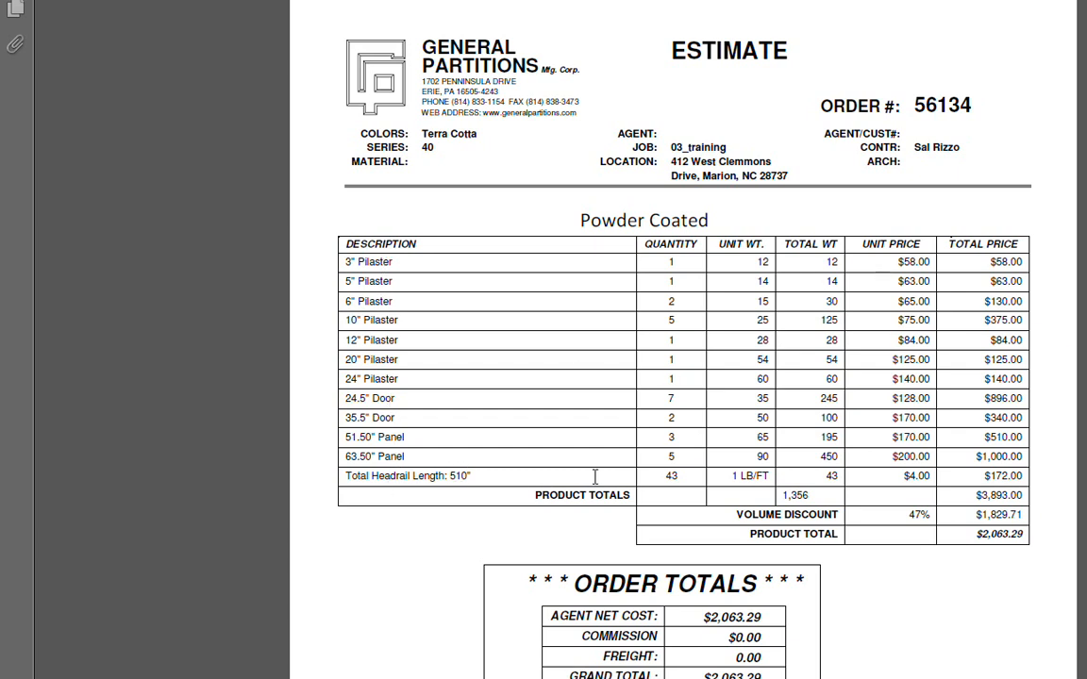
mouse_move(670, 258)
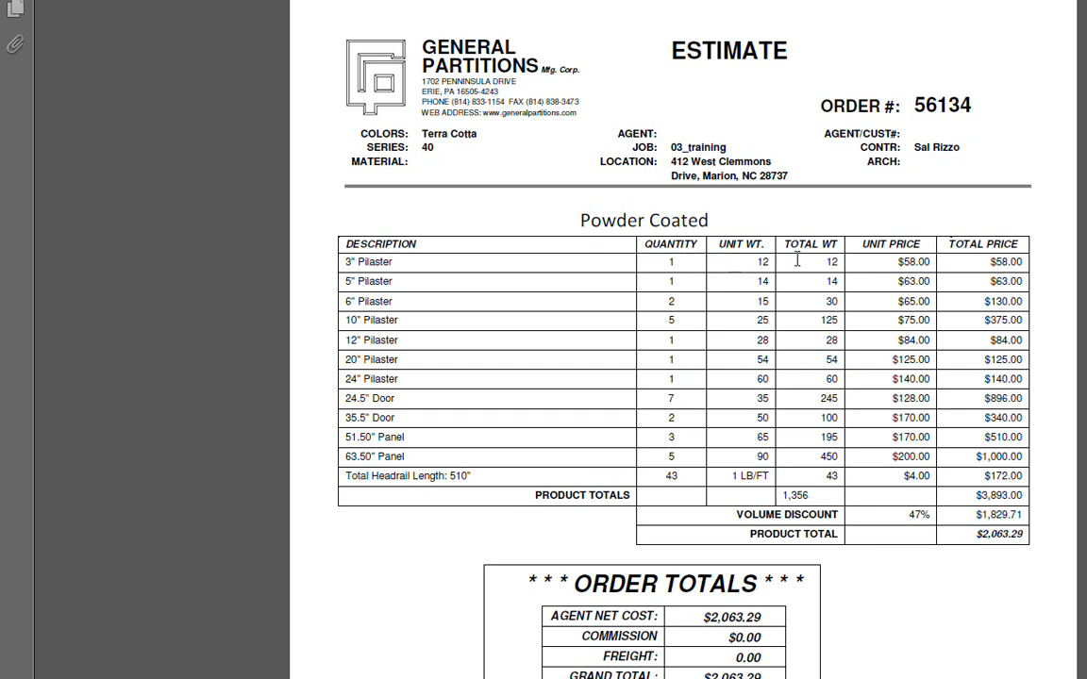
mouse_move(944, 277)
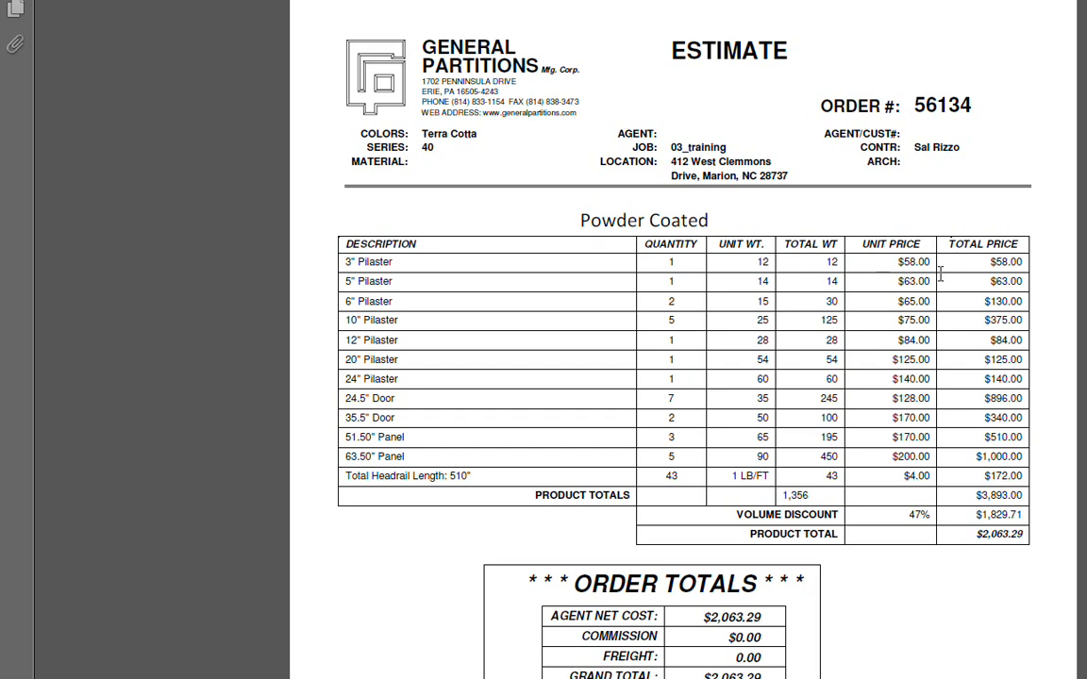
scroll("down", 3)
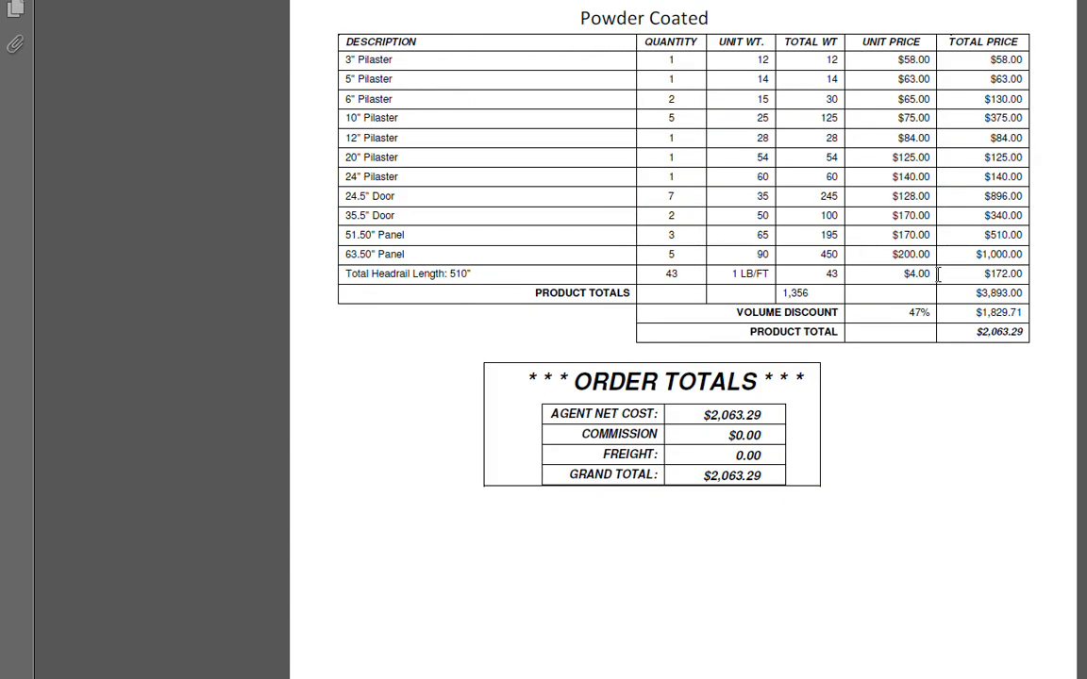
mouse_move(725, 408)
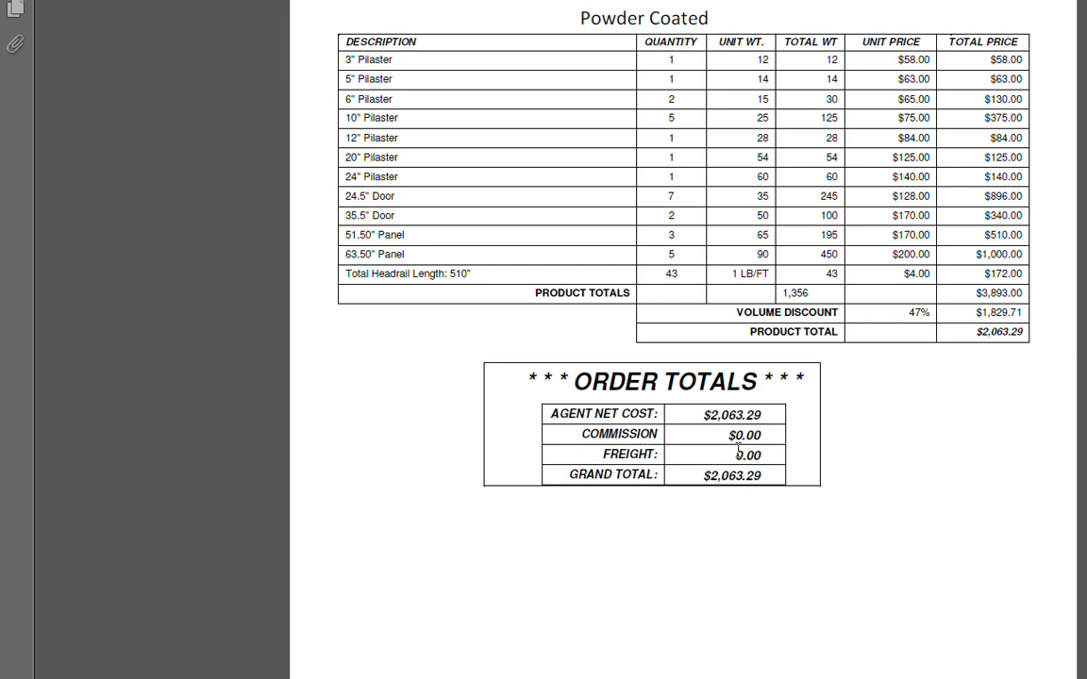
mouse_move(879, 454)
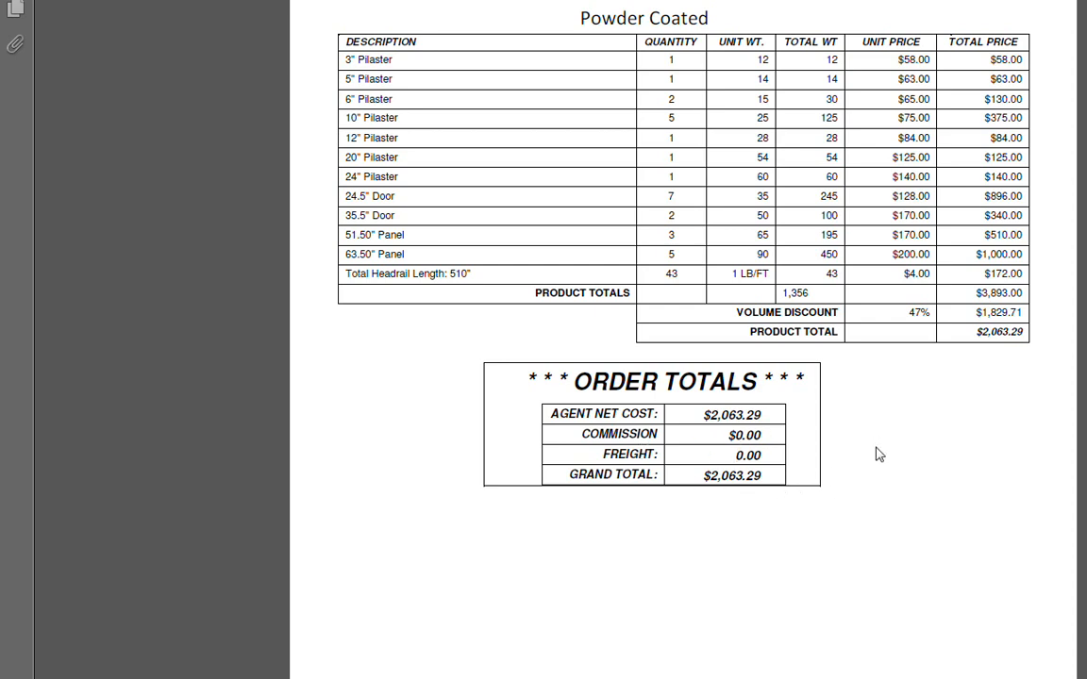
scroll("up", 3)
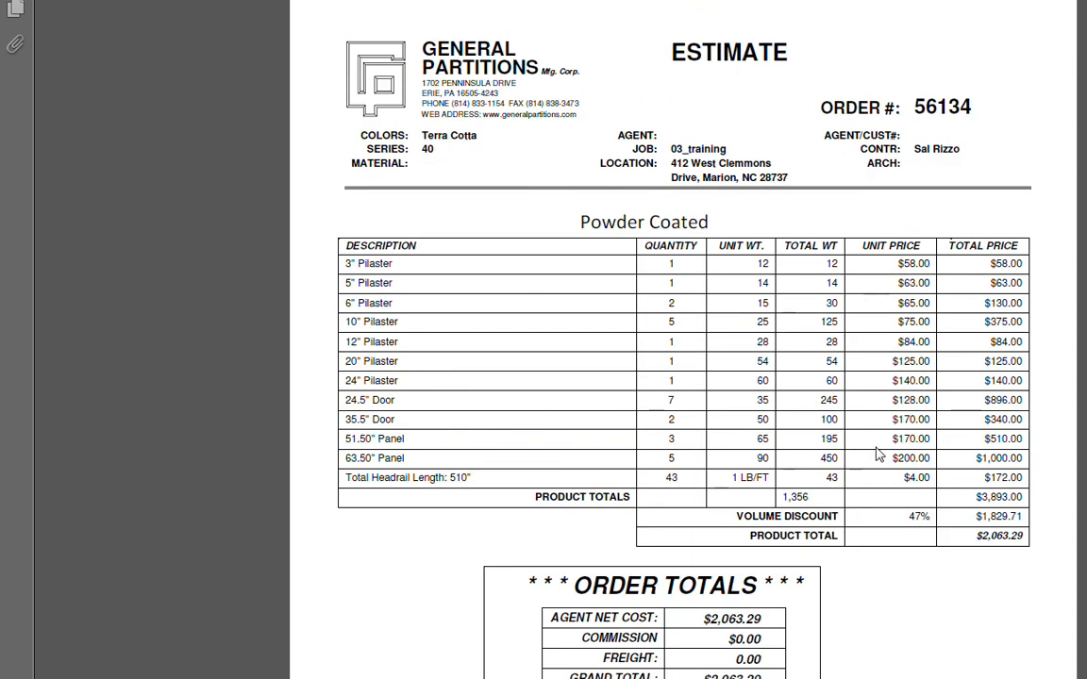